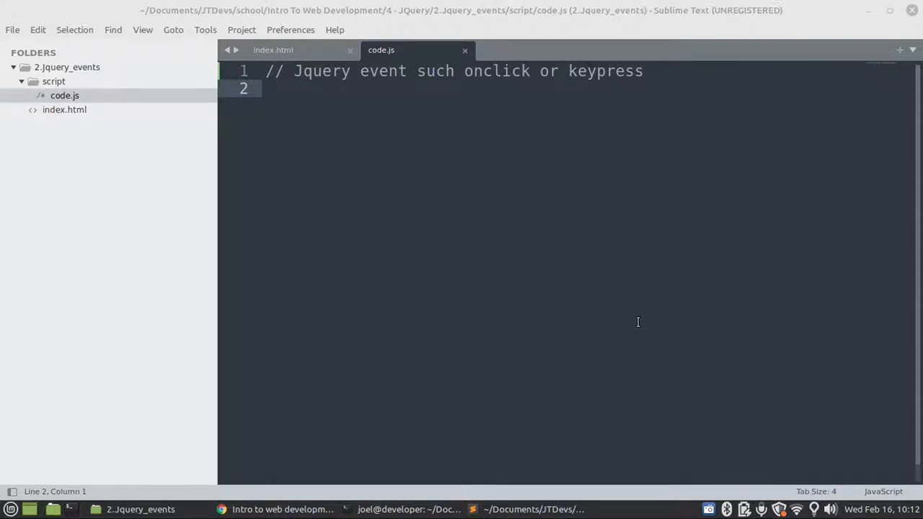
mouse_move(354, 123)
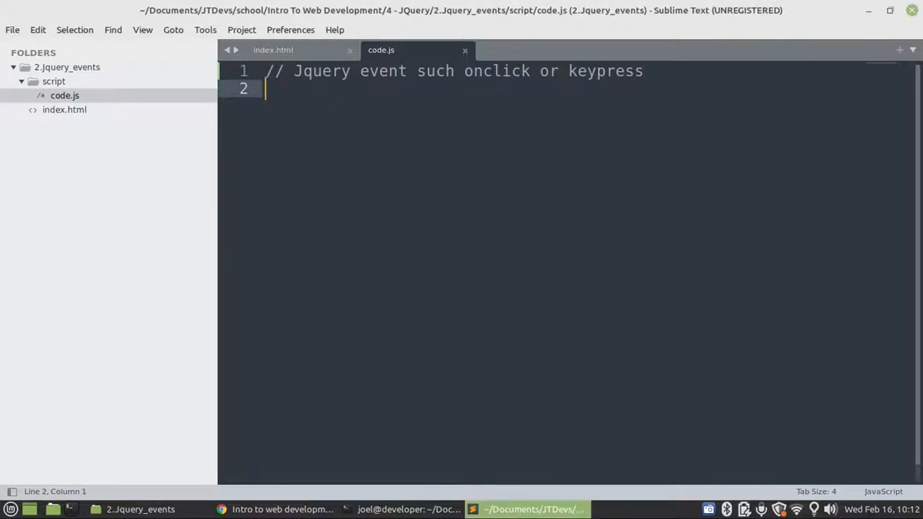
Step: Type the $(document).ready(function() { }); block on line 2 of code.js
type("$()")
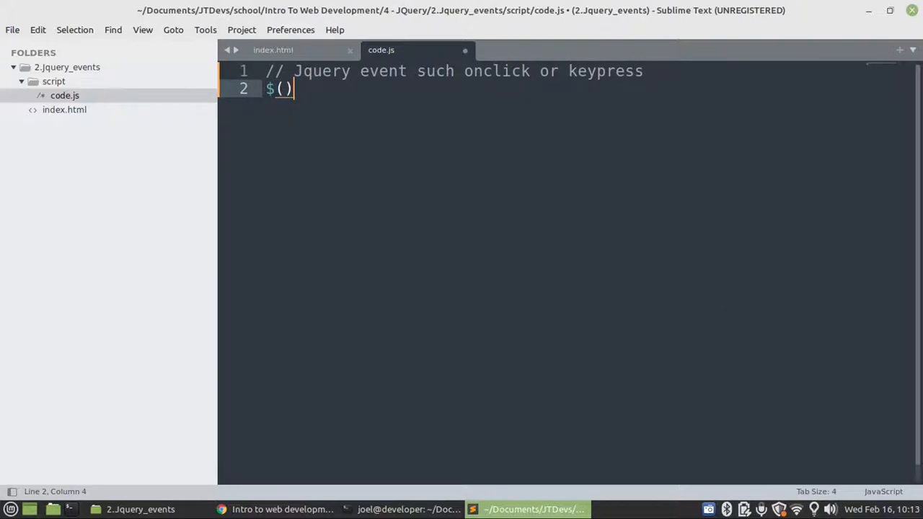
type("d")
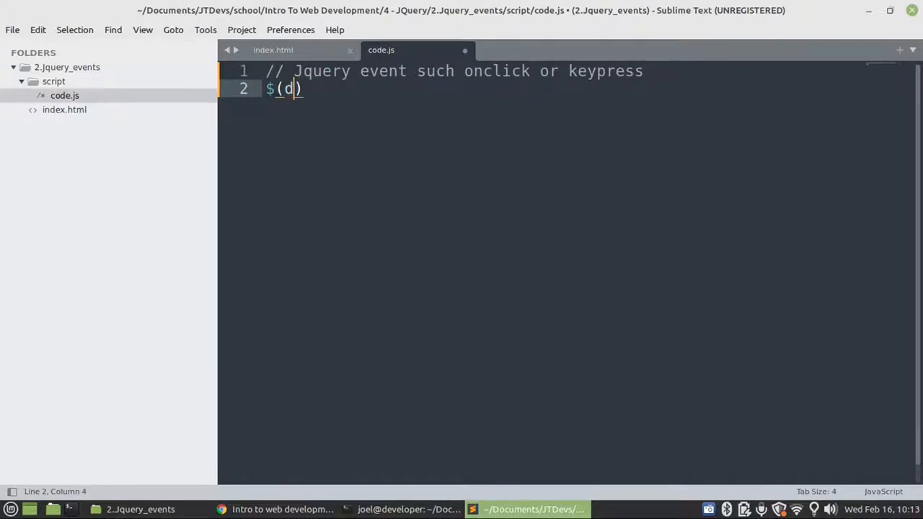
type("ocument")
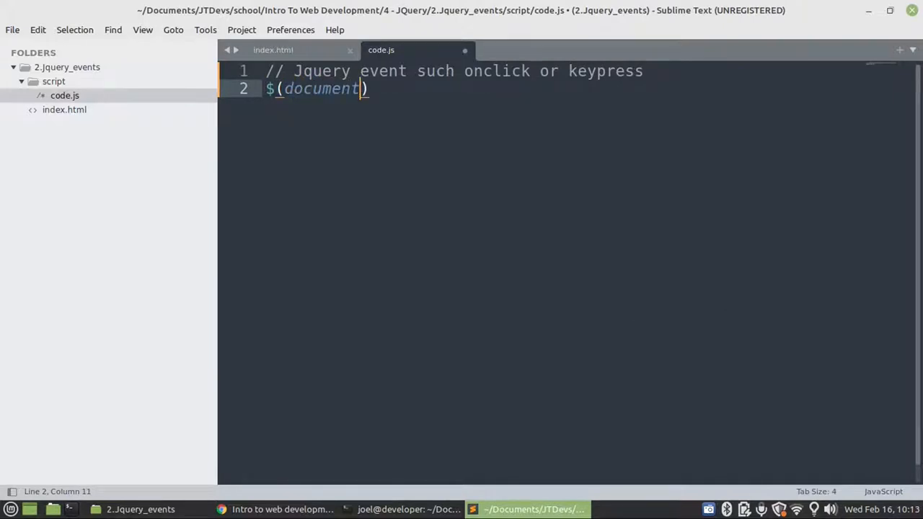
type(".re")
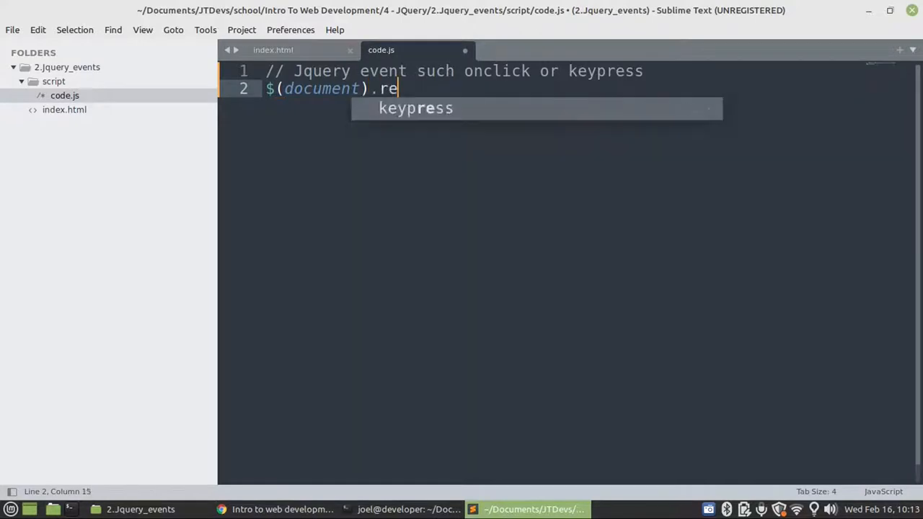
type("ady()")
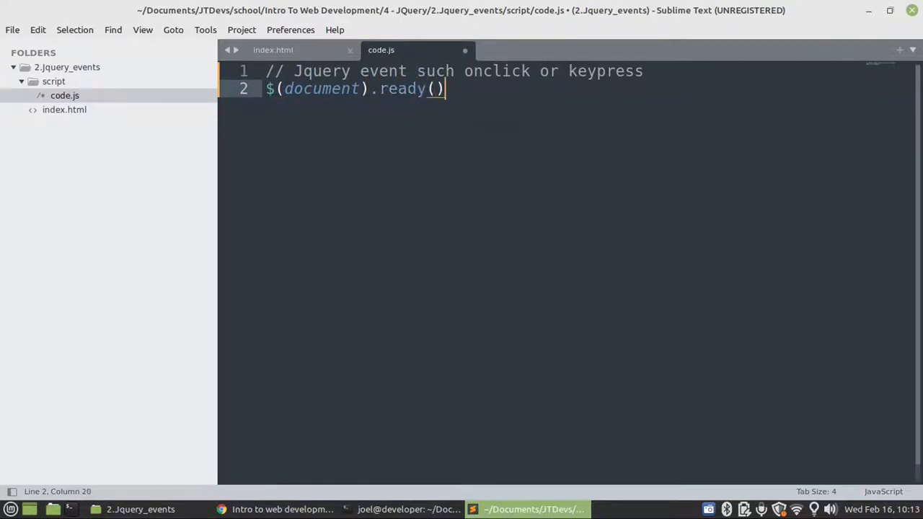
type("functi")
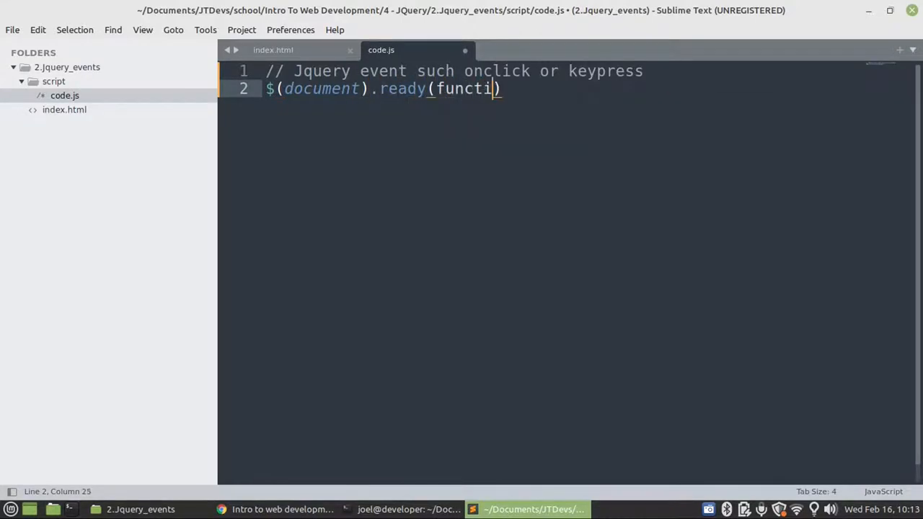
type("on() {")
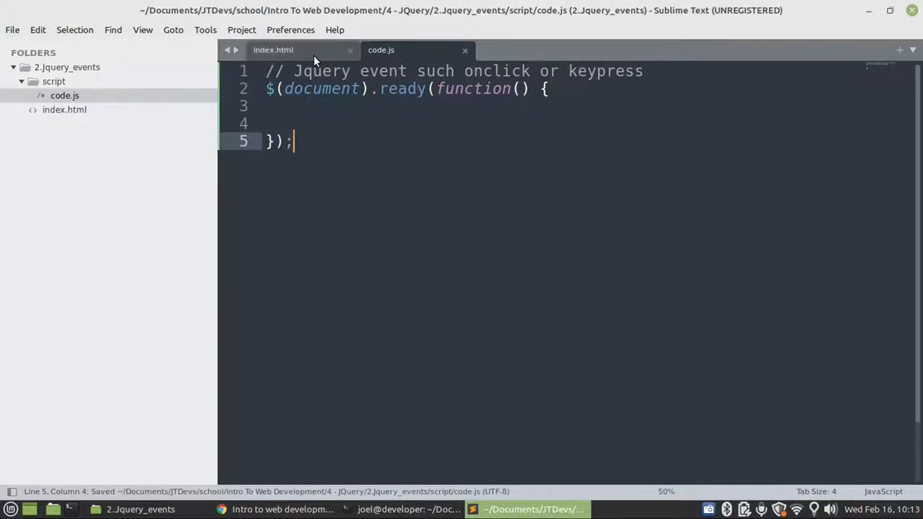
Step: In index.html, write a form with a 'Name:' label, a text input id 'name', and an empty div
left_click(272, 49)
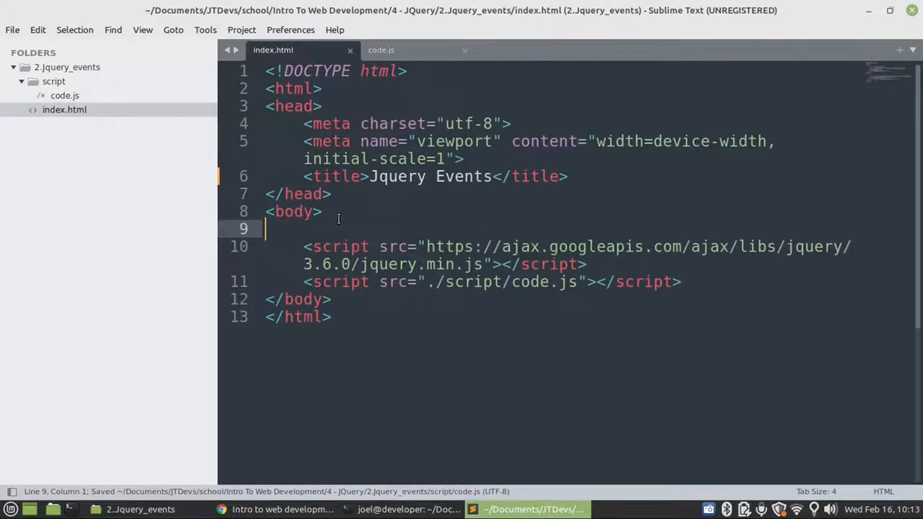
type("form>")
type("<div>")
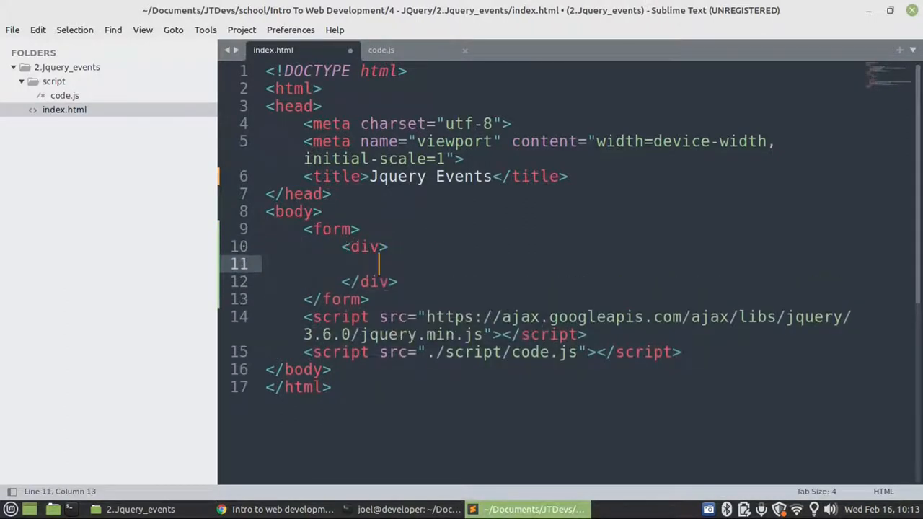
type("label>Name</label>")
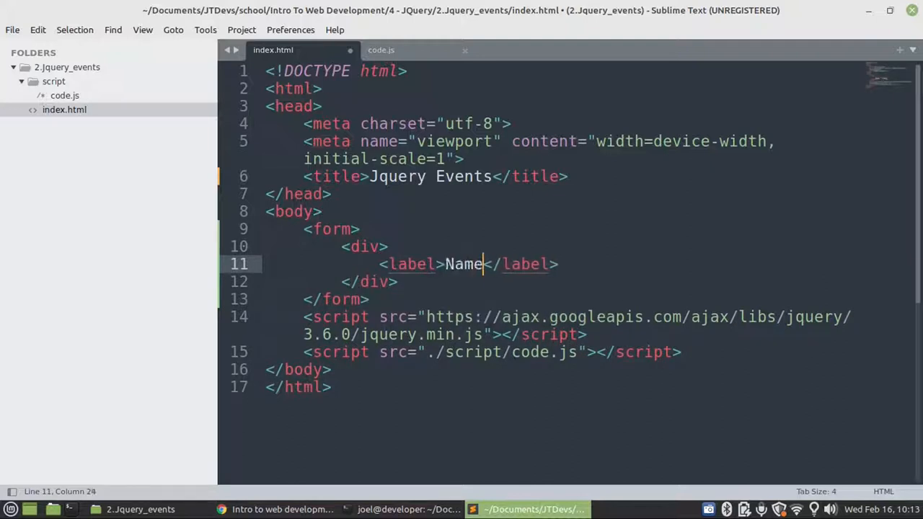
type(":")
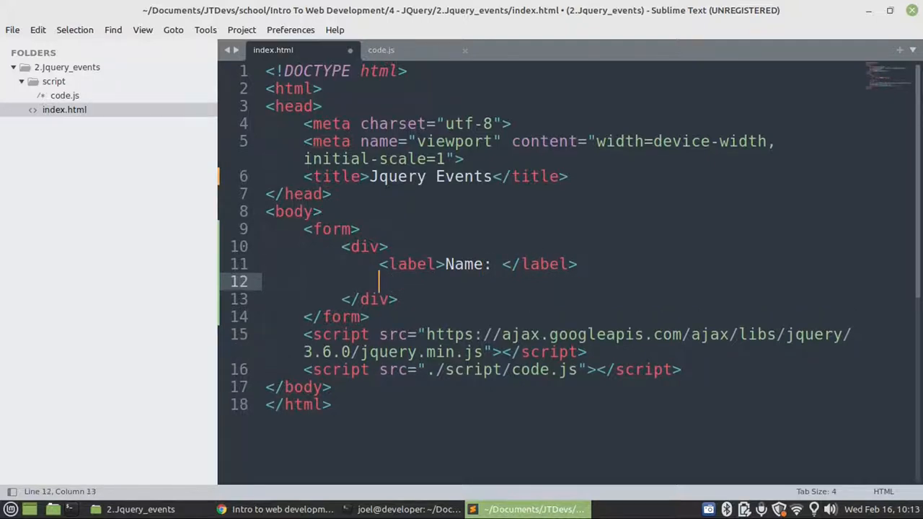
type("input type=\"te\" name=\"\">")
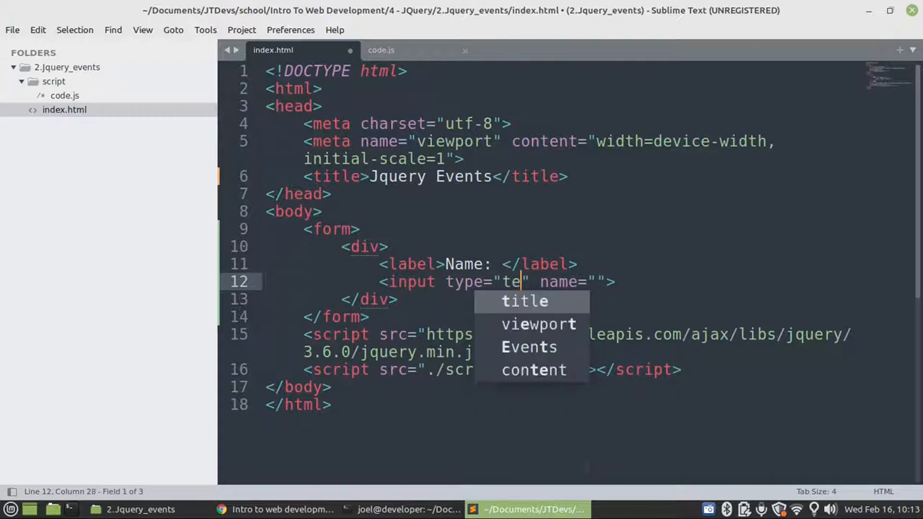
type("xt")
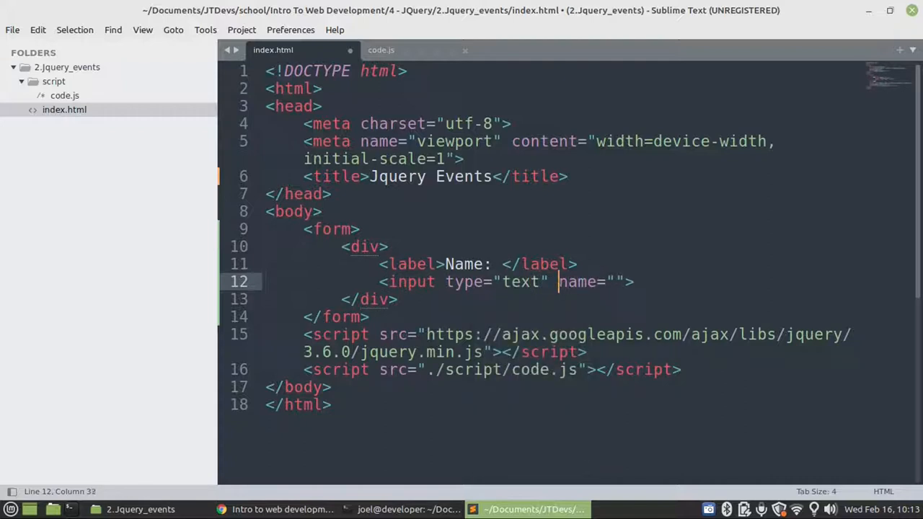
type("id")
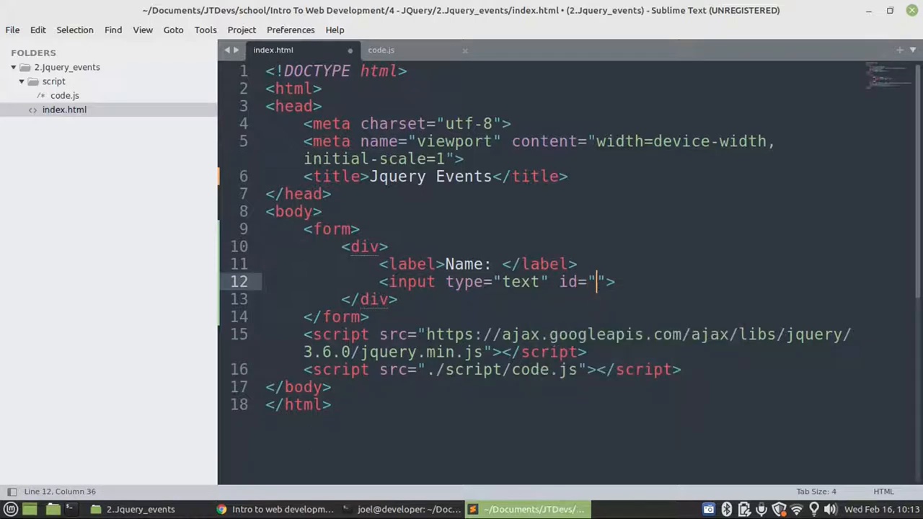
type("name")
type("<div></div>")
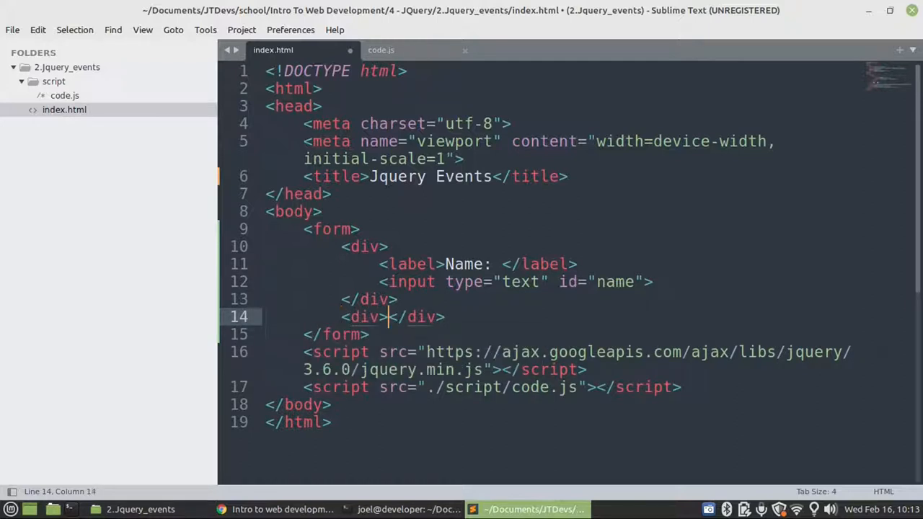
Step: Add an empty label with id 'output' inside the second div
type("label></label>")
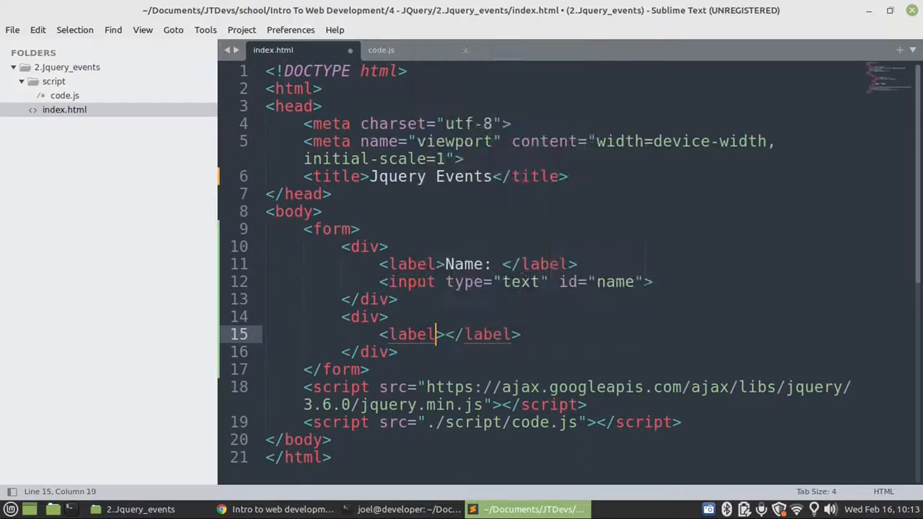
type("id=\"out")
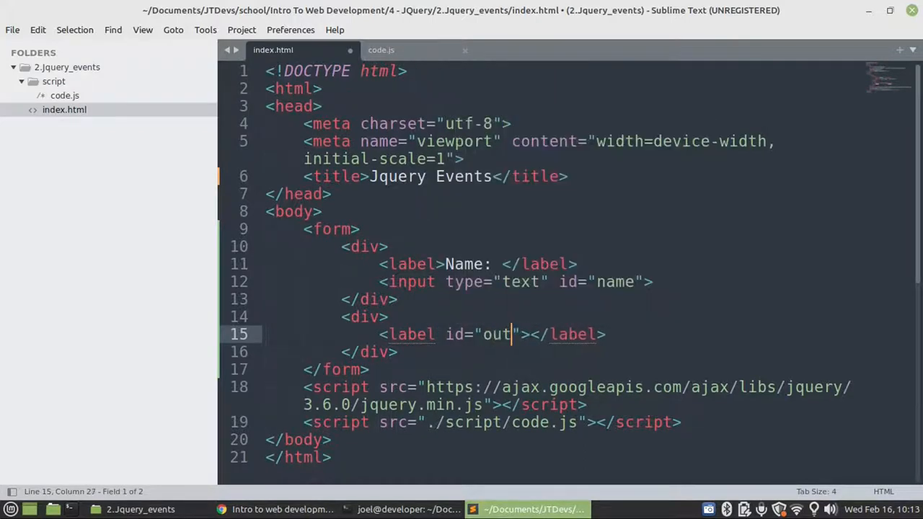
type("put")
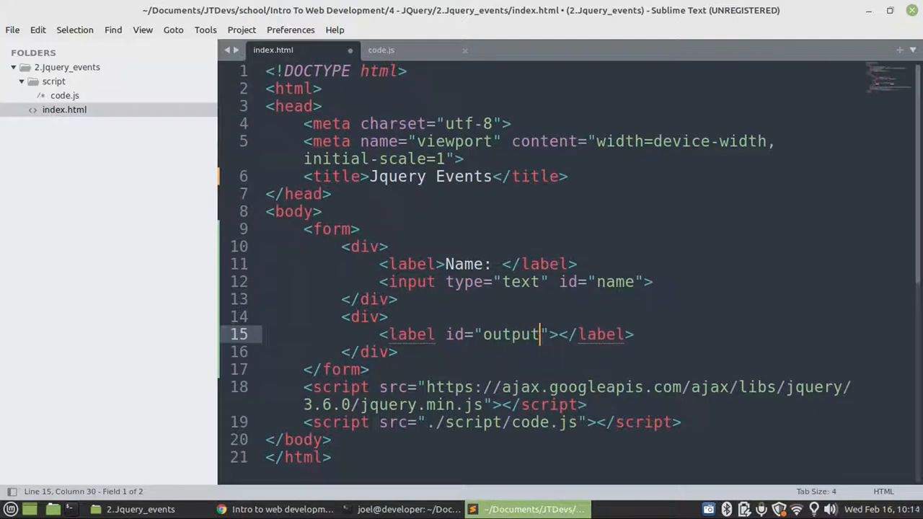
Step: Add a 'Display Name' button with id 'display' and save index.html
type("button></button>")
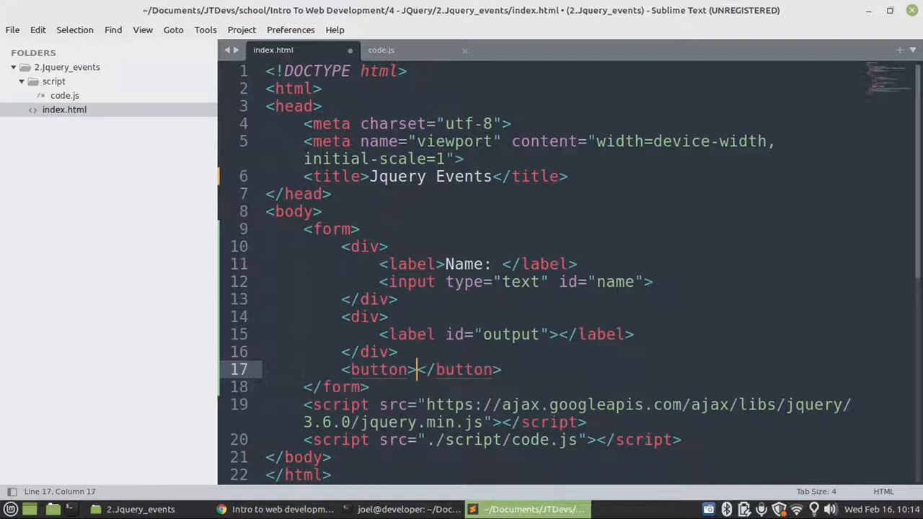
type("Display Nmae")
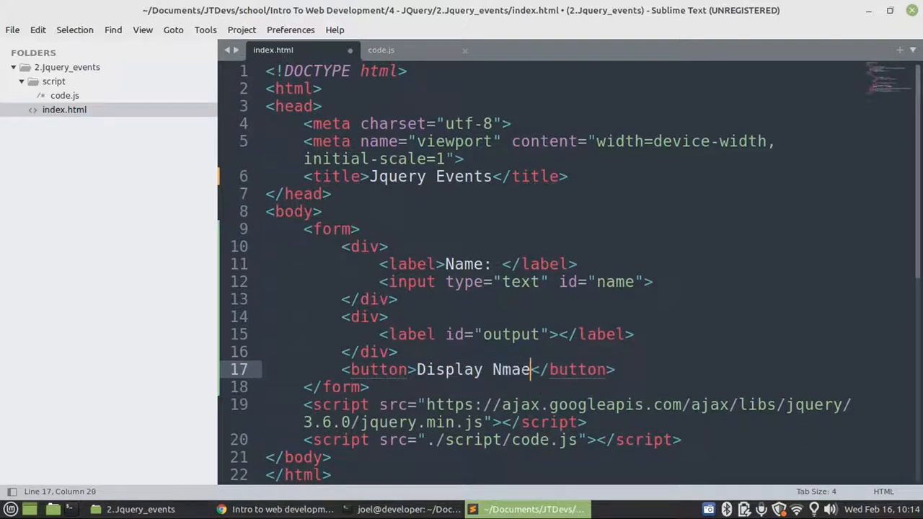
type("Name")
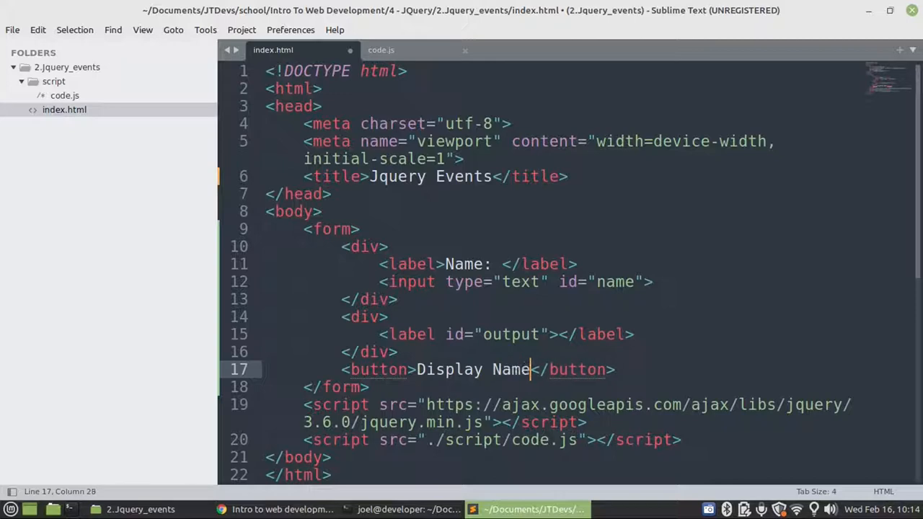
left_click(409, 369)
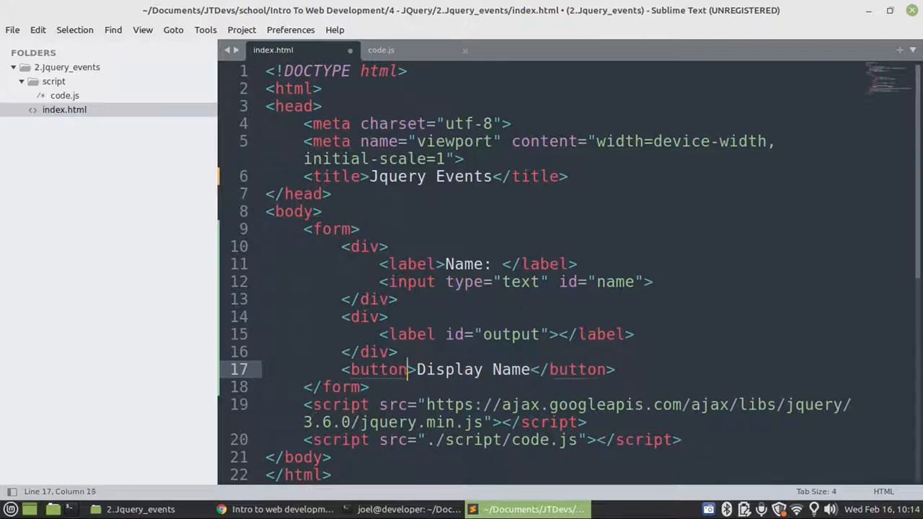
type("id=\"display")
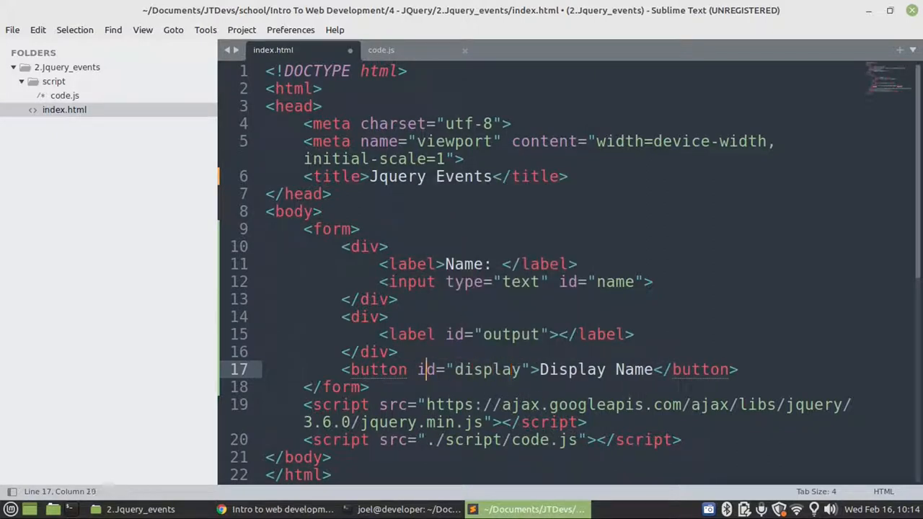
key("ctrl+s")
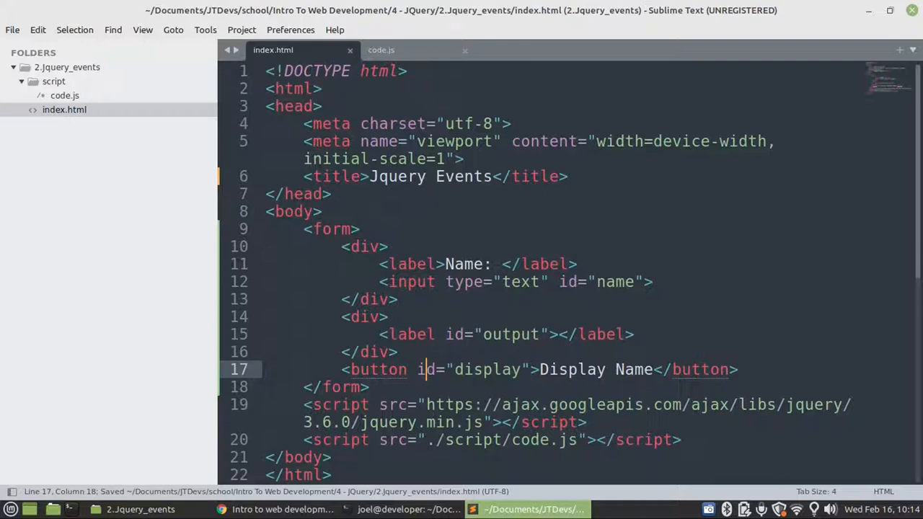
mouse_move(665, 297)
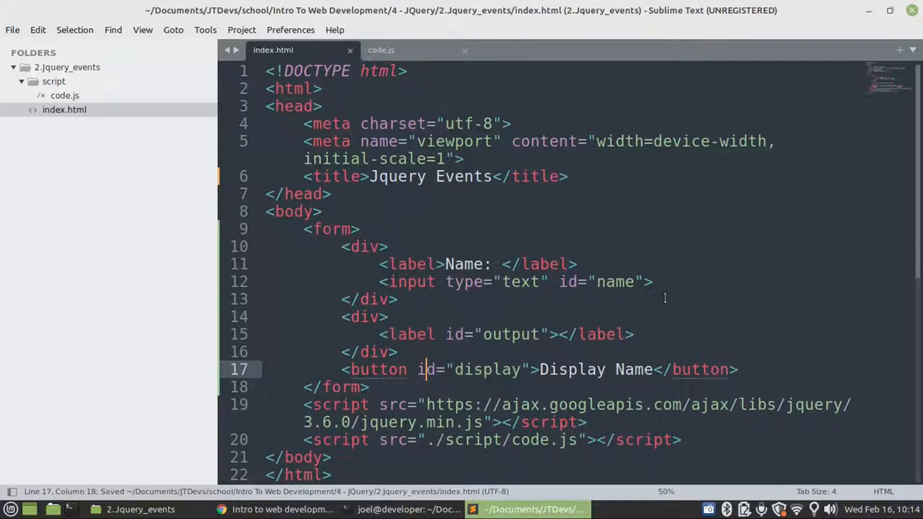
Step: Complete the name input's 'Enter your name' placeholder and save index.html
type("placeholder=\"Enter your n")
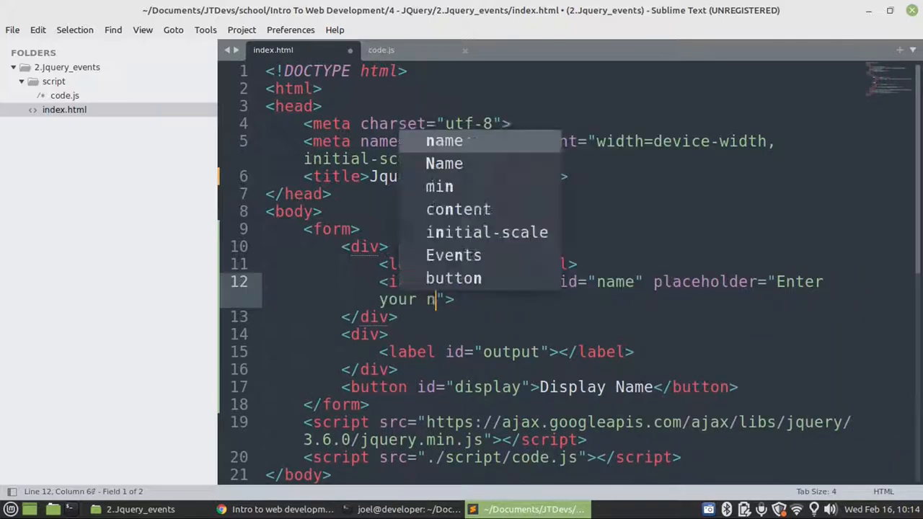
key("ctrl+s")
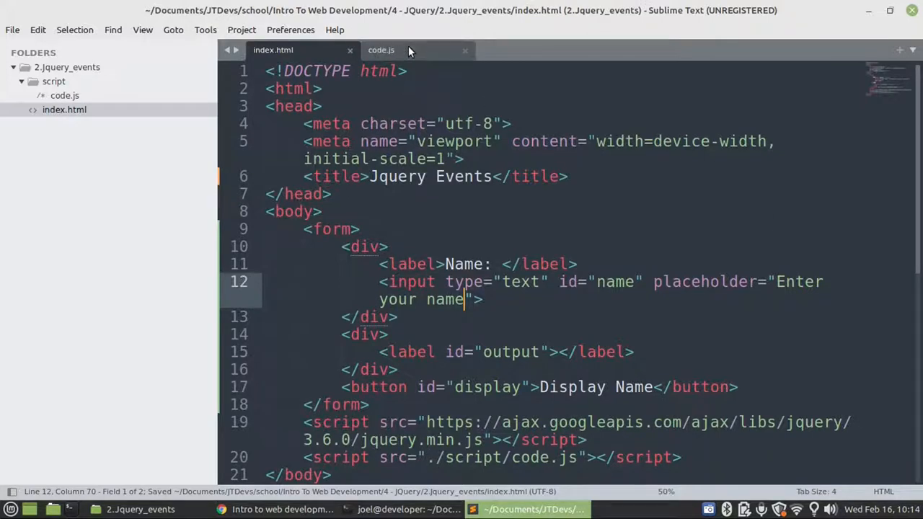
Step: In code.js, write an empty $('#display').click(function() {}) handler inside the ready block
left_click(381, 49)
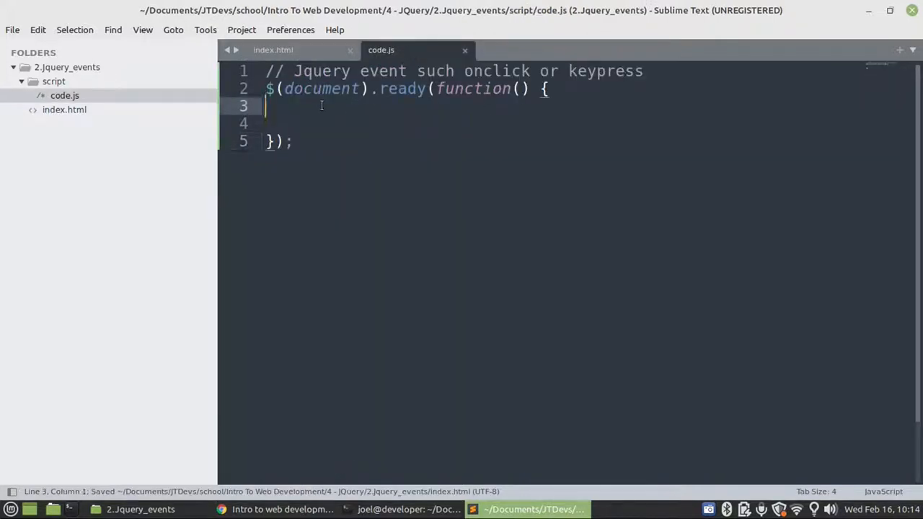
type("$")
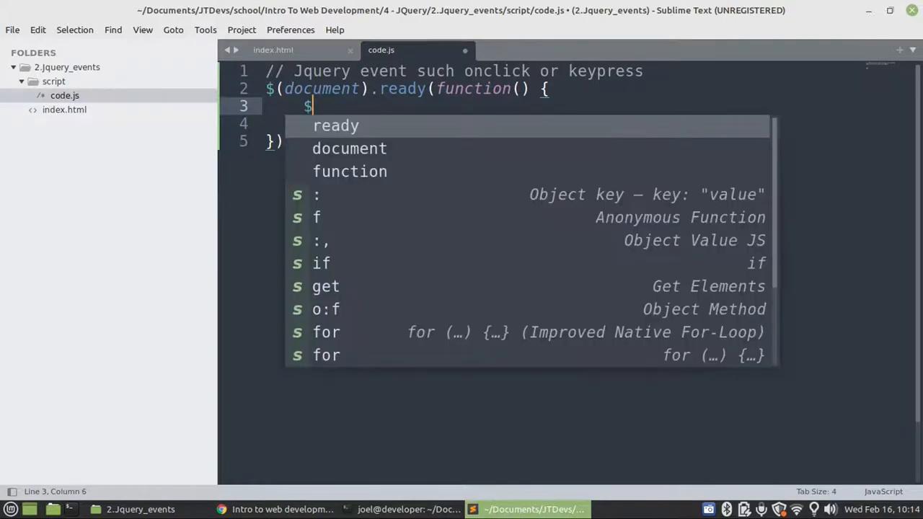
type("(")
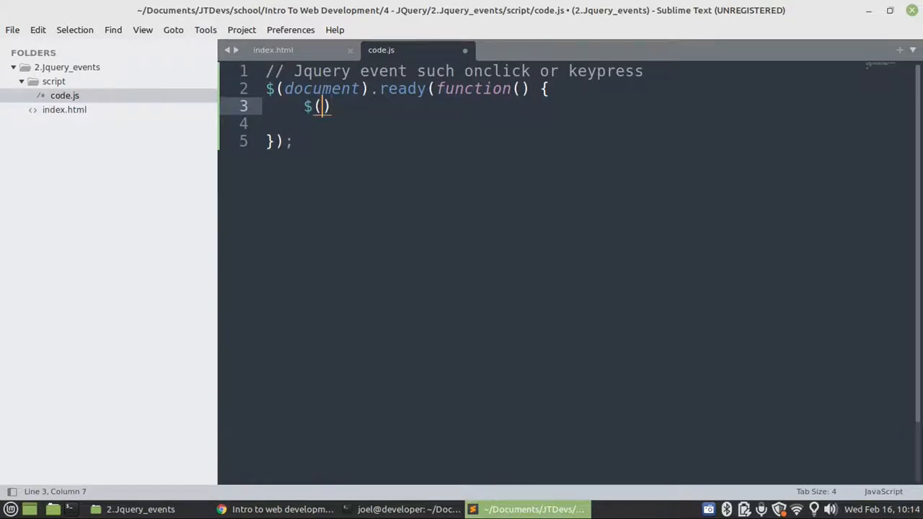
type("''")
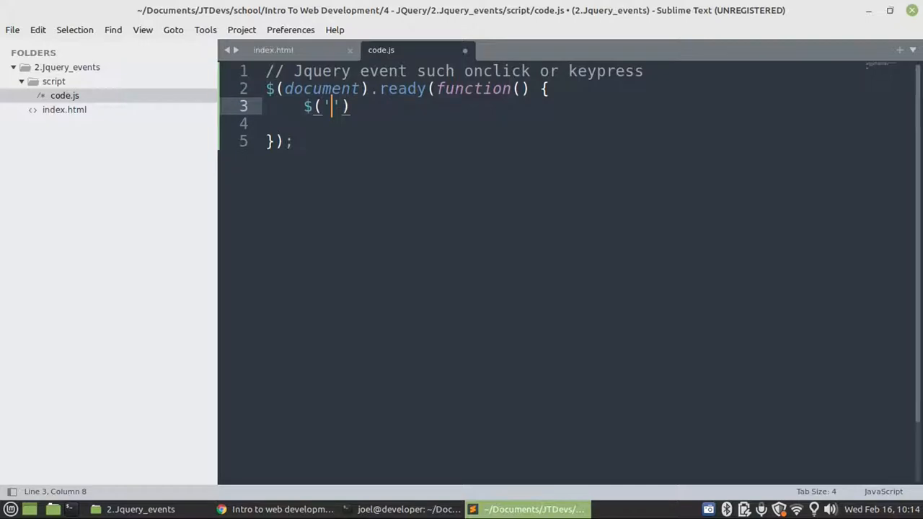
type("#")
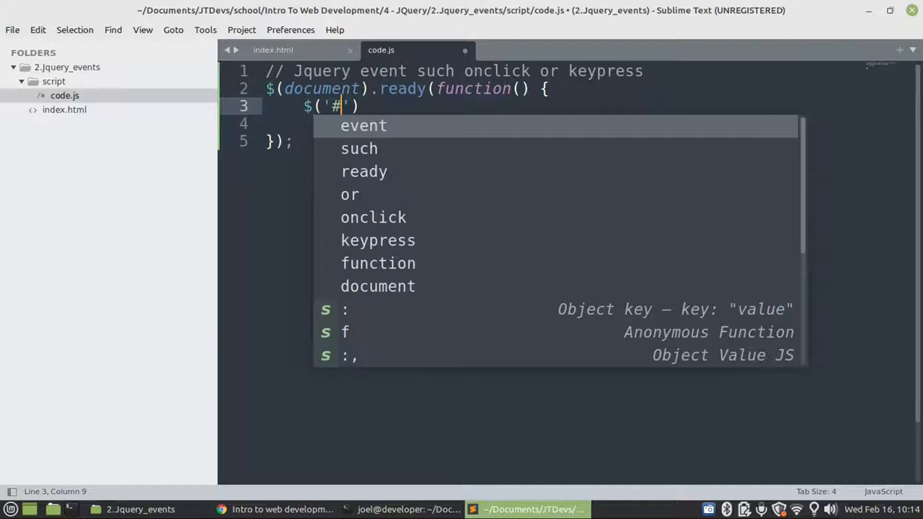
type("di")
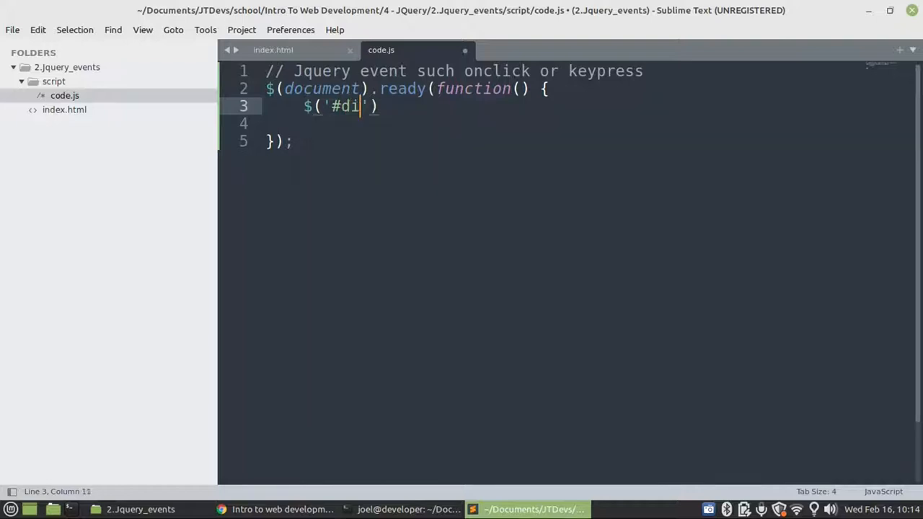
type("splay")
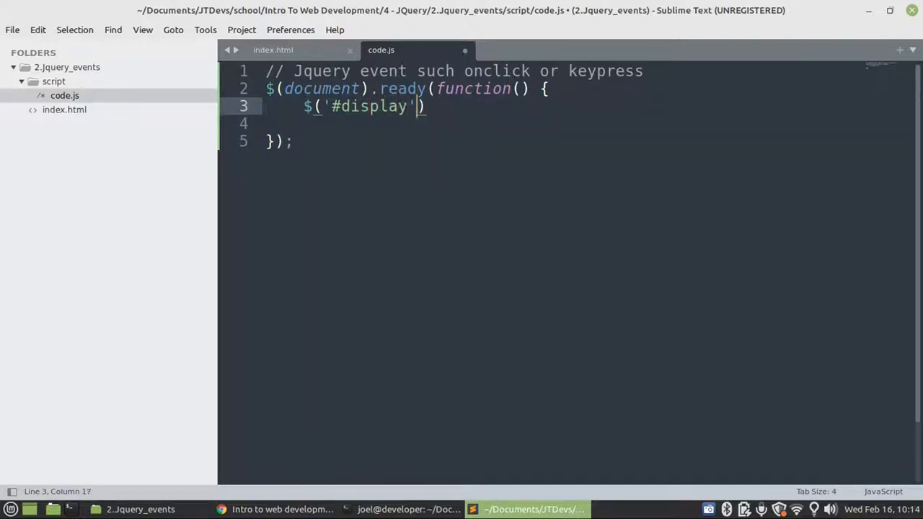
type(".click")
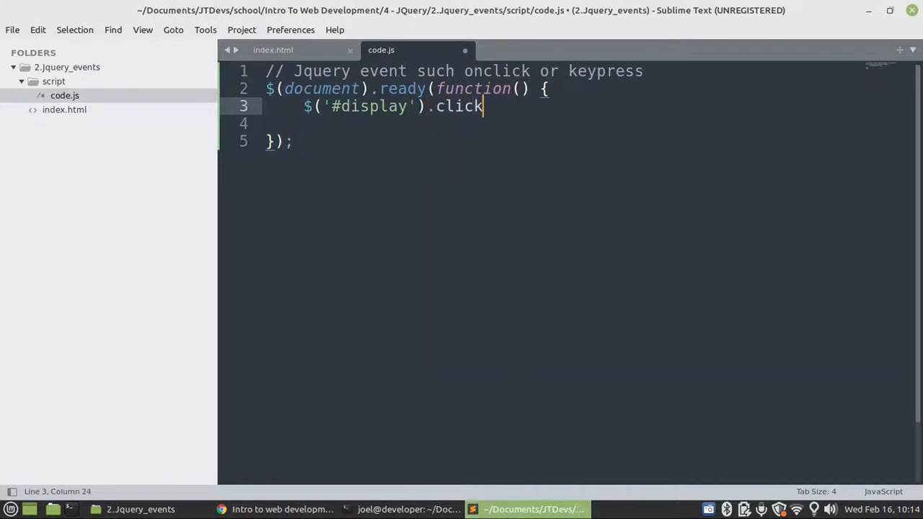
type("()")
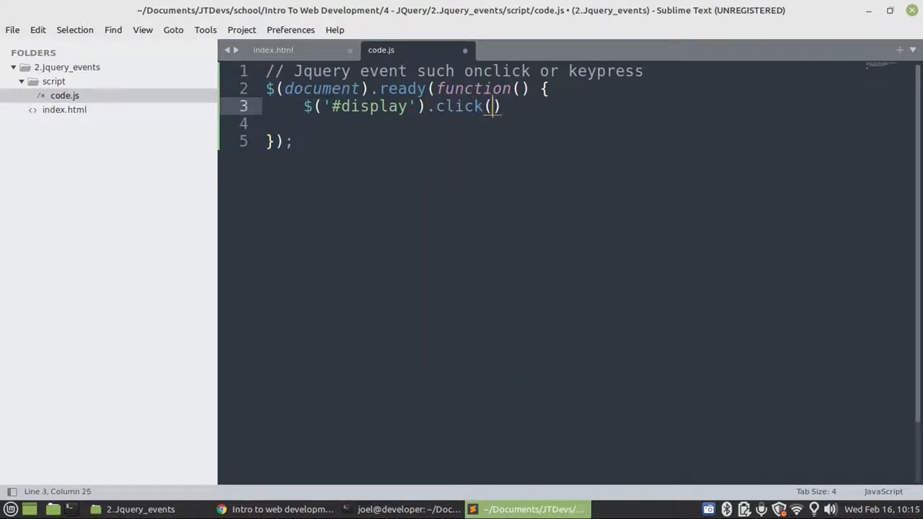
type("function")
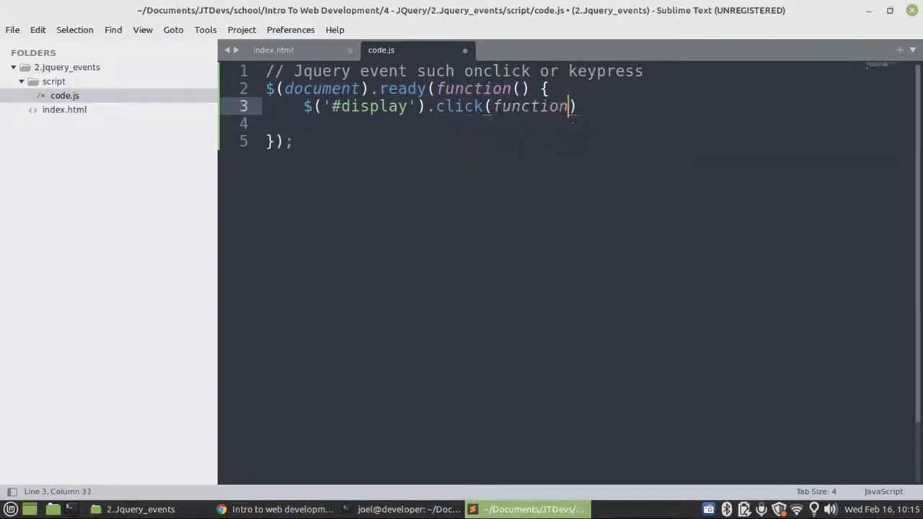
type("() {}")
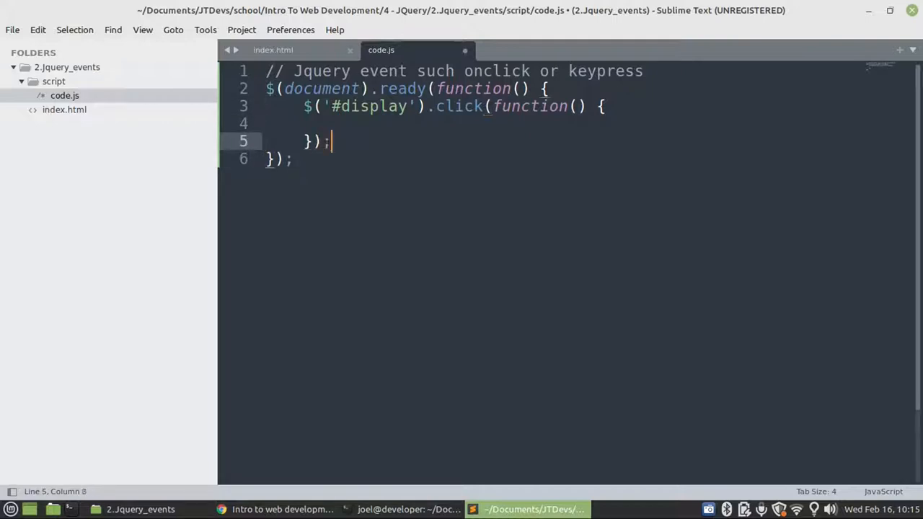
key("ctrl+s")
type("let")
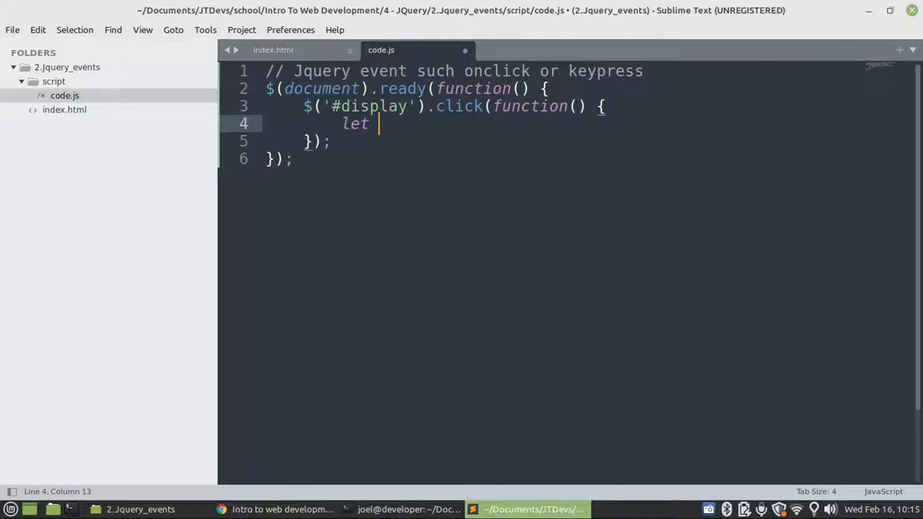
Step: Add let name = $('#name').val(); inside the click handler and save code.js
type("name =")
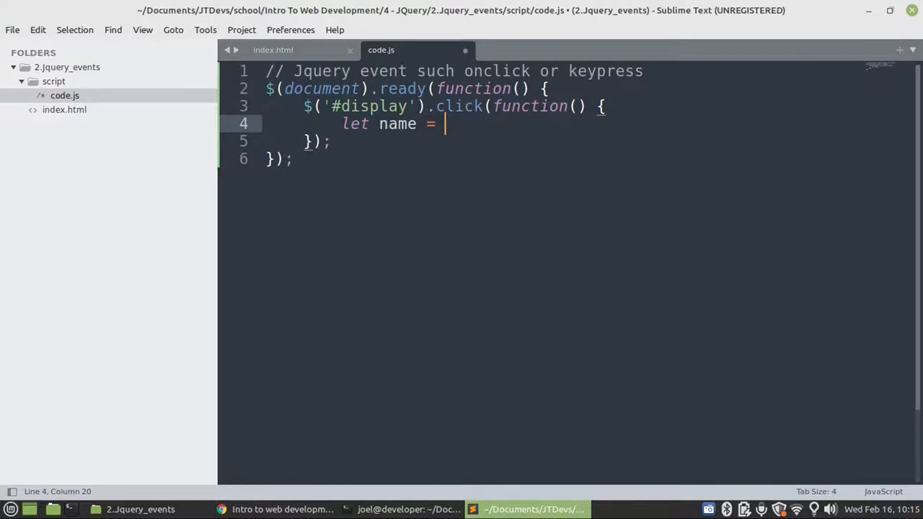
type("$()")
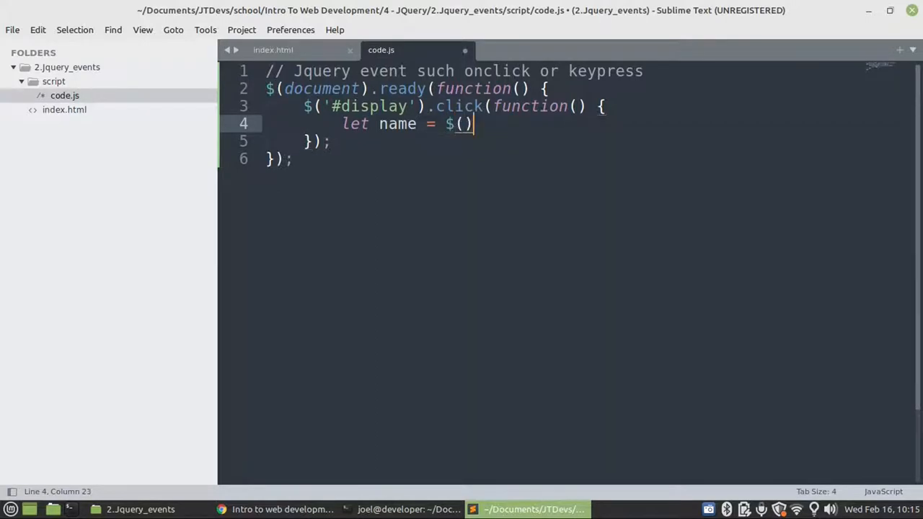
type("''")
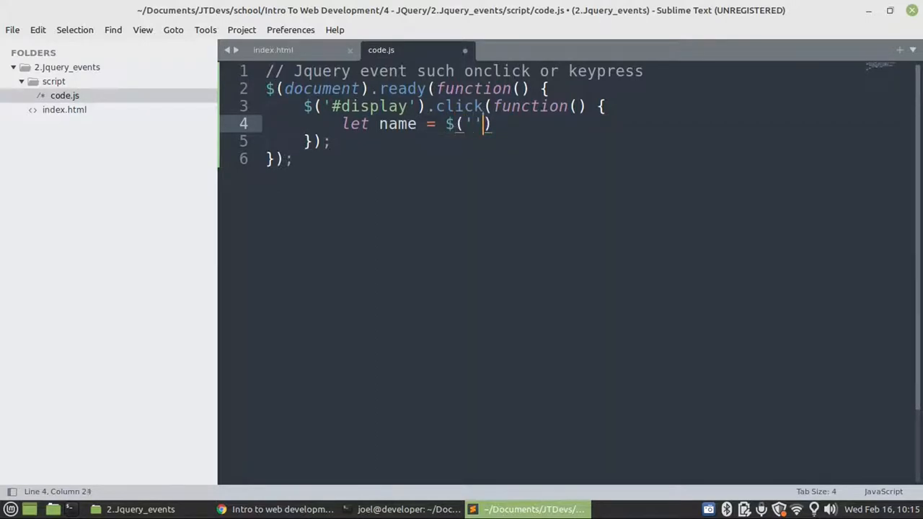
type("#")
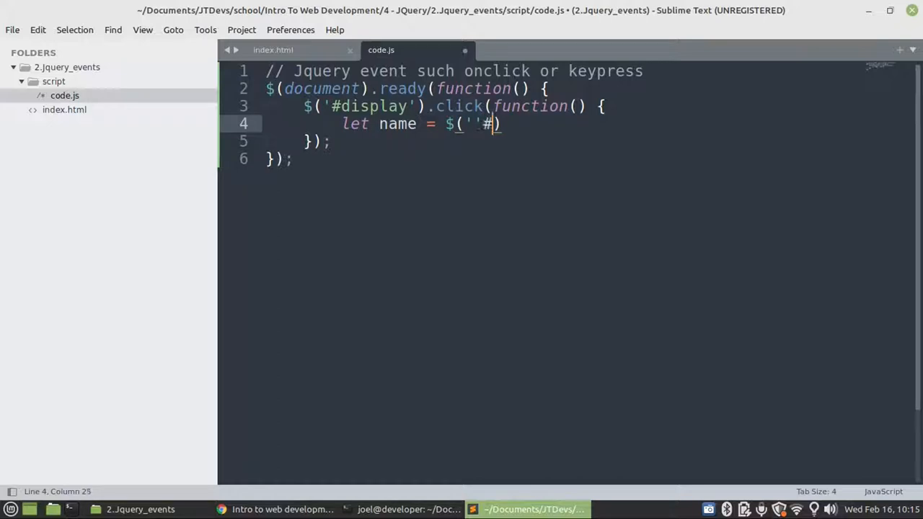
key("BackSpace")
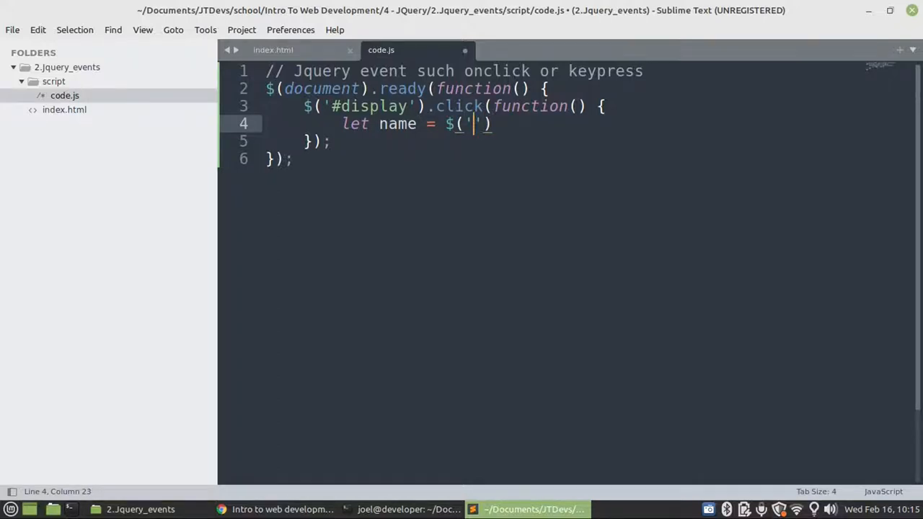
type("#nam")
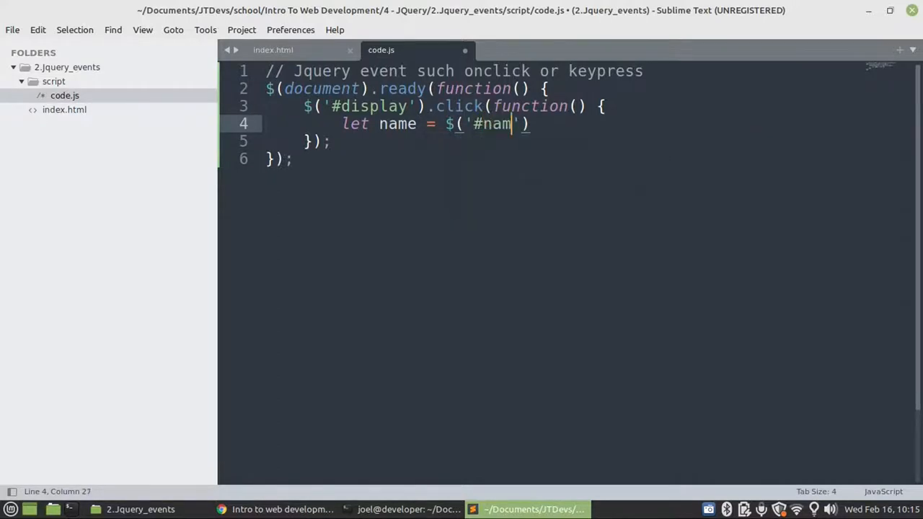
type("e)")
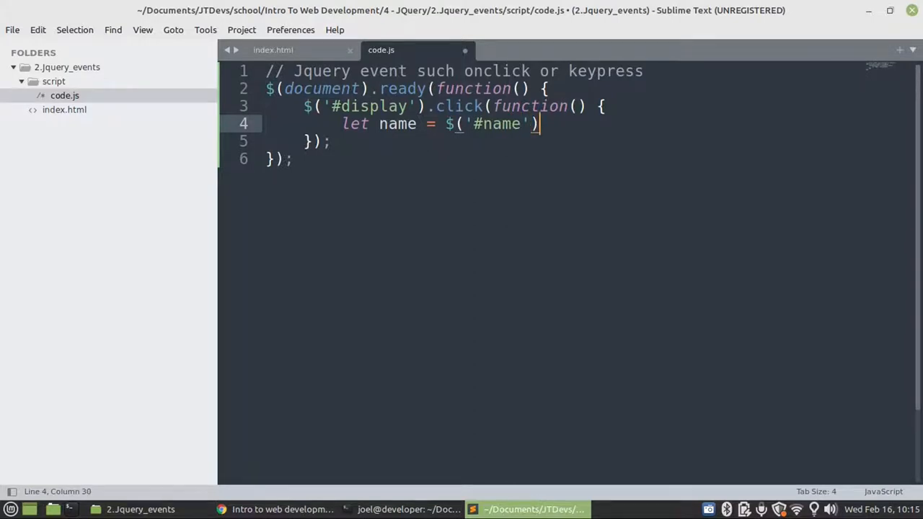
type(".val()")
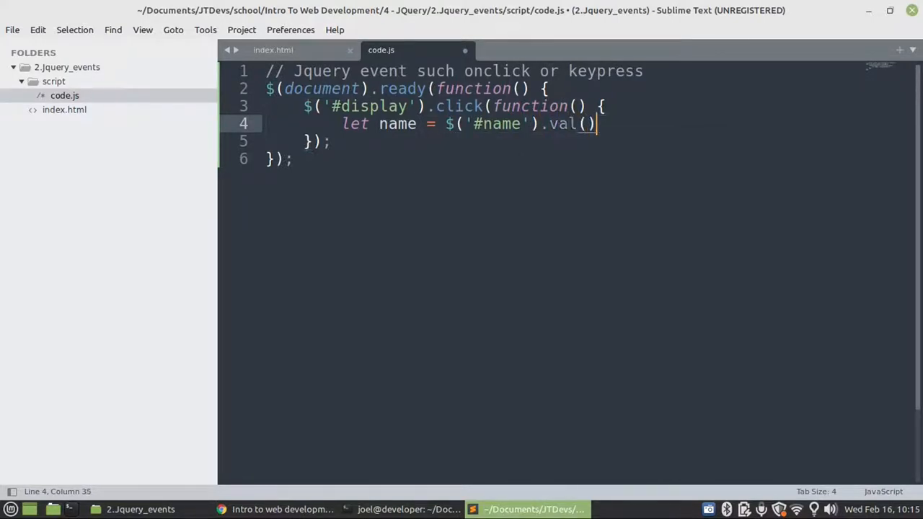
type(";")
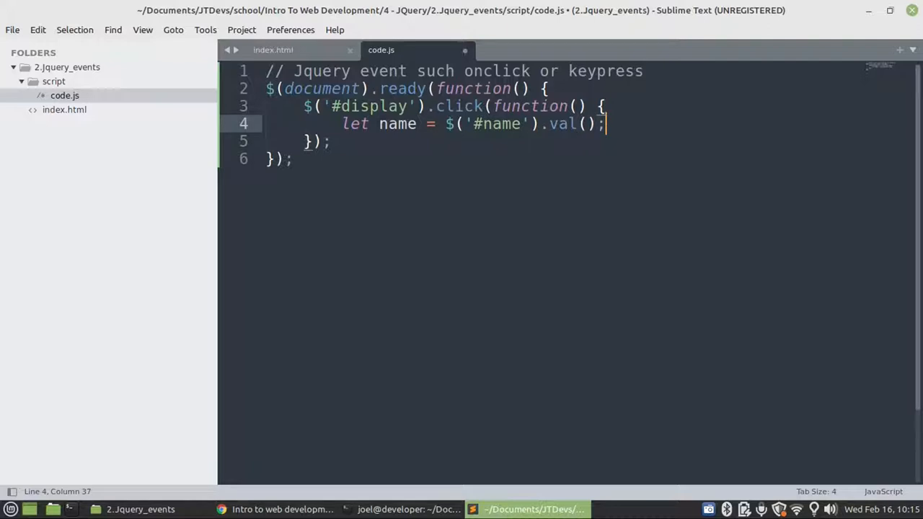
key("ctrl+s")
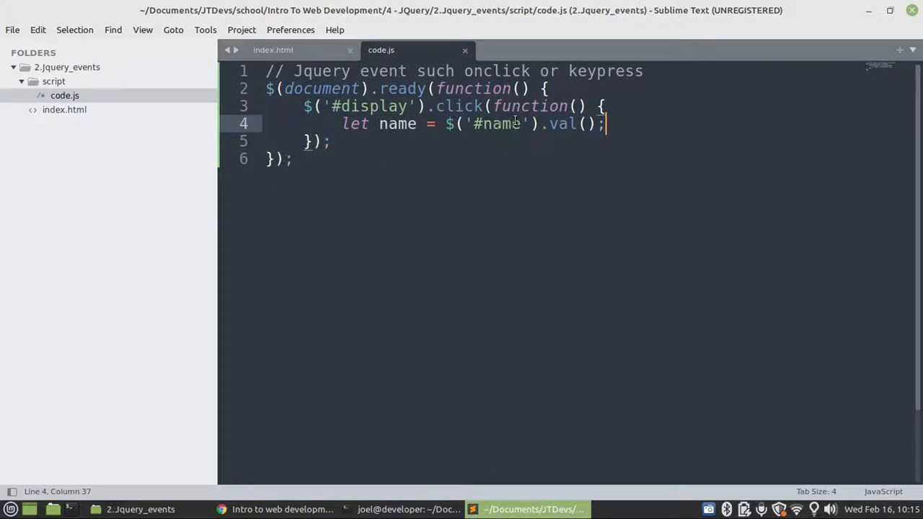
mouse_move(496, 127)
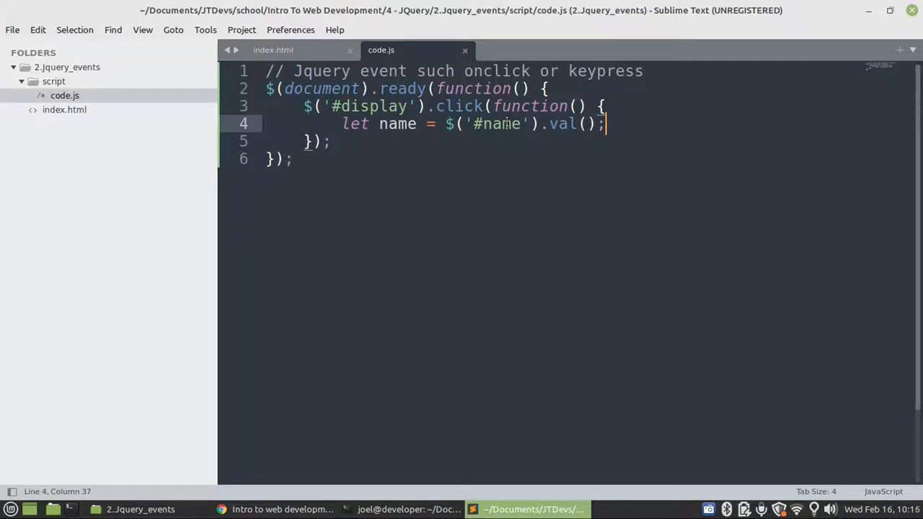
mouse_move(553, 131)
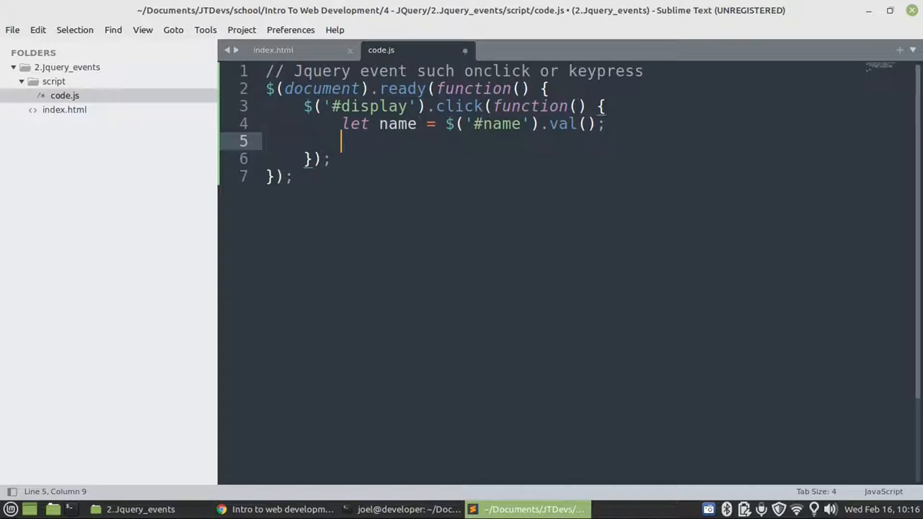
Step: Add $('#output').text(name); to the click handler and save code.js
type("$")
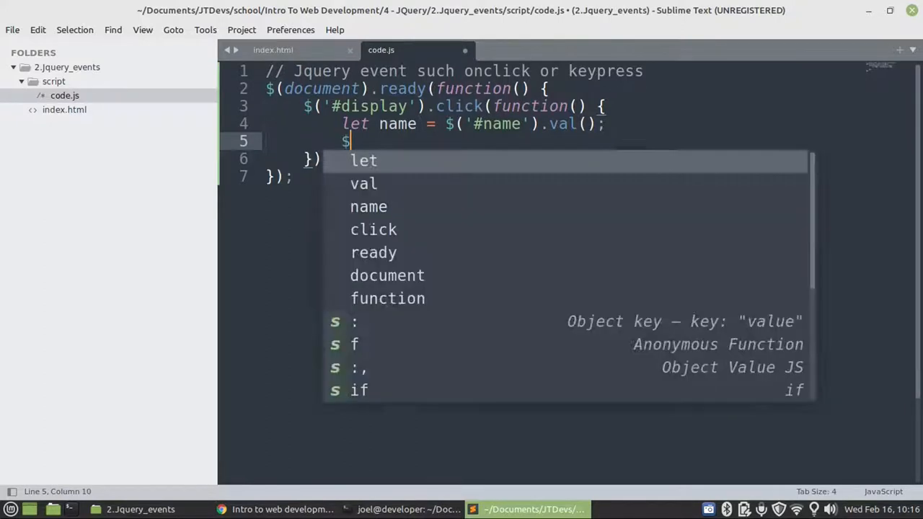
type("('')")
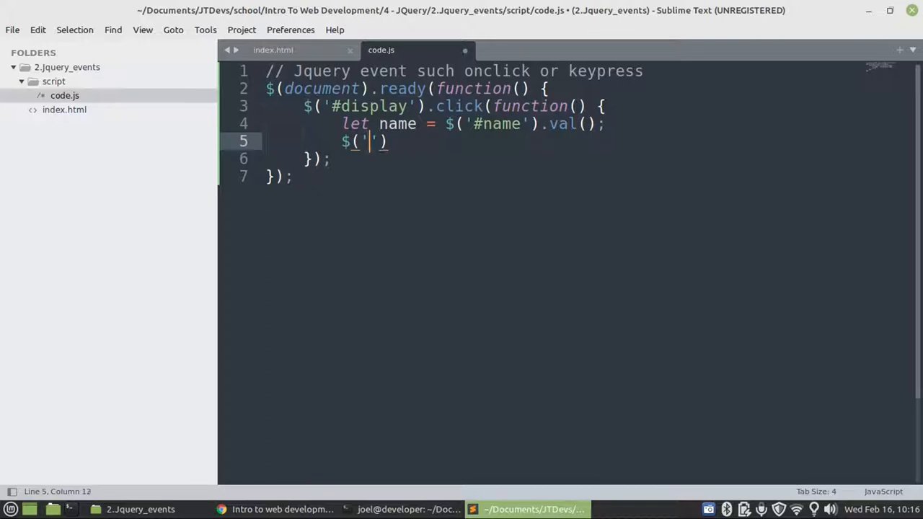
type("#")
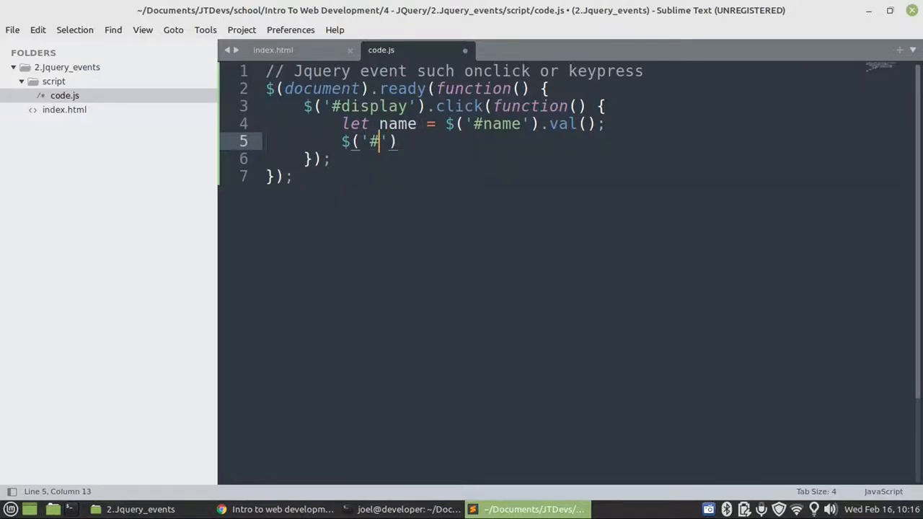
type("out")
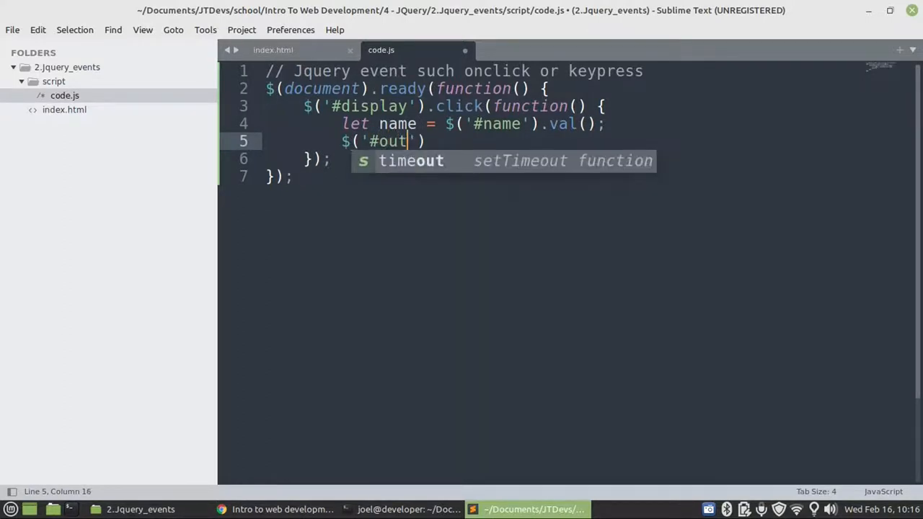
type("put')")
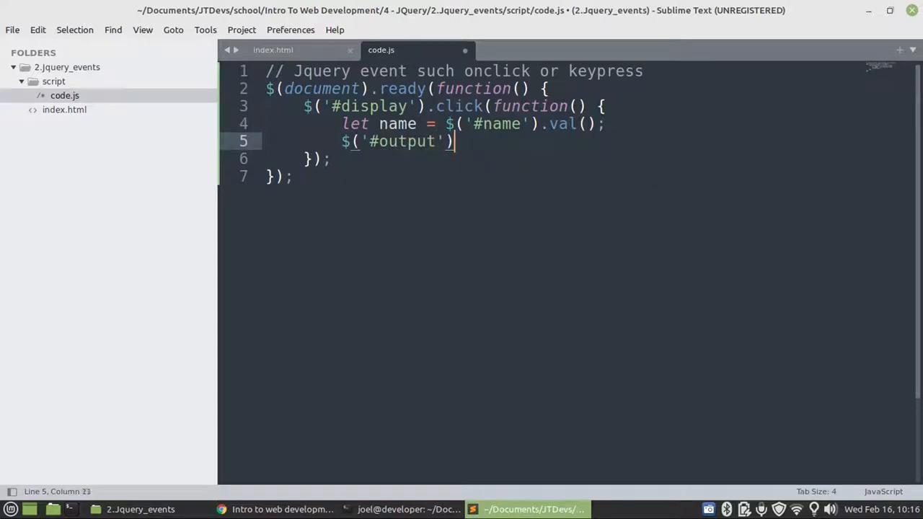
type(".")
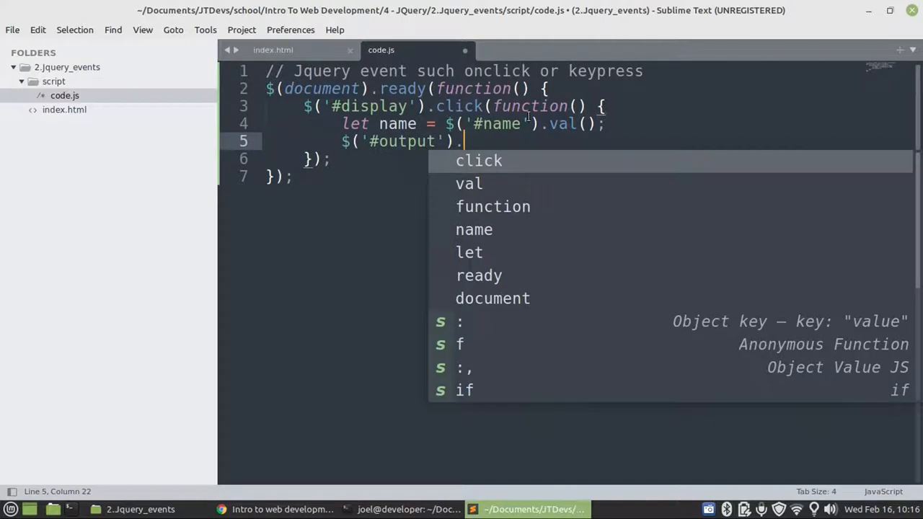
type("te")
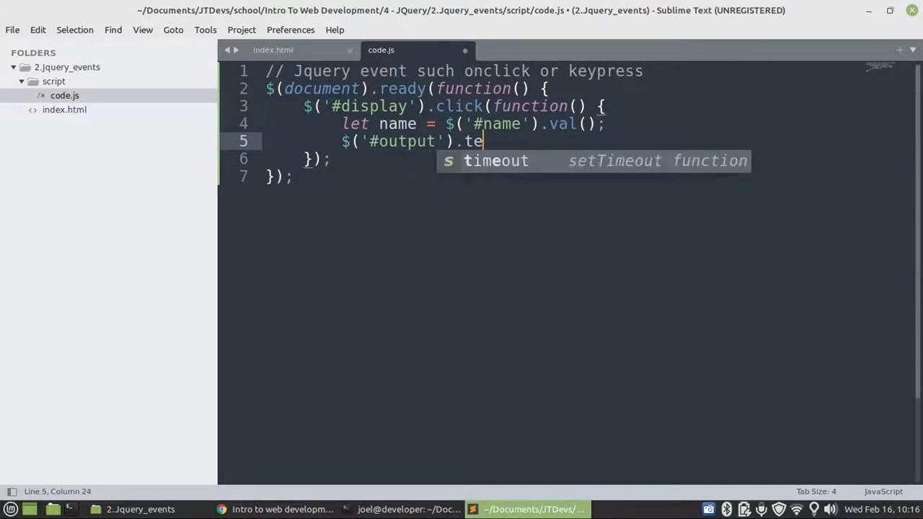
type("xt()")
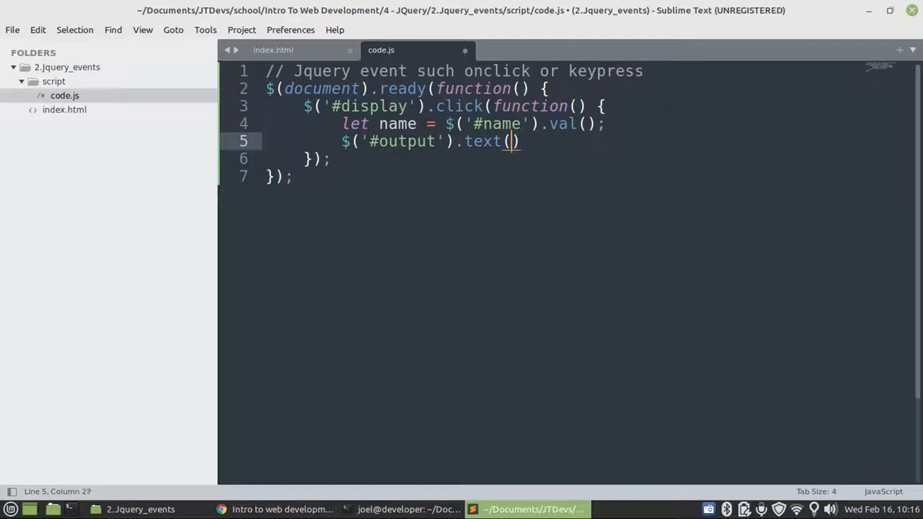
type("name")
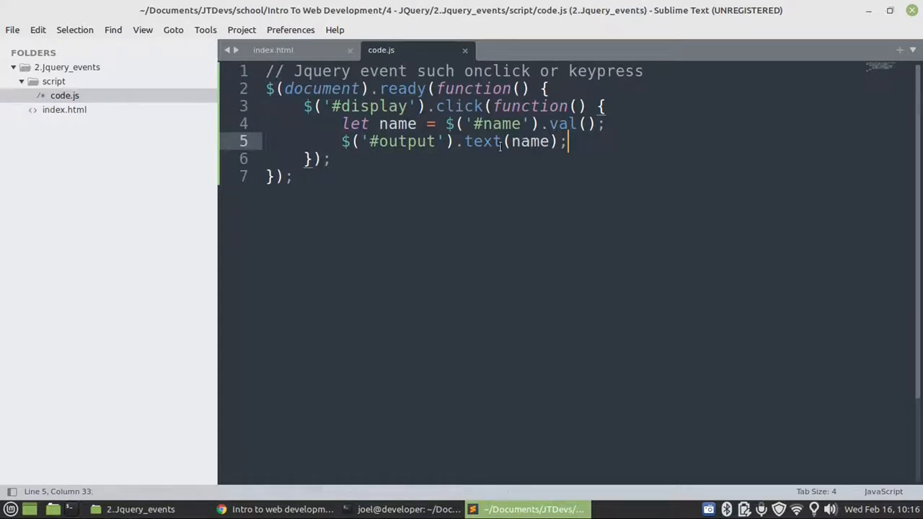
key("ctrl+s")
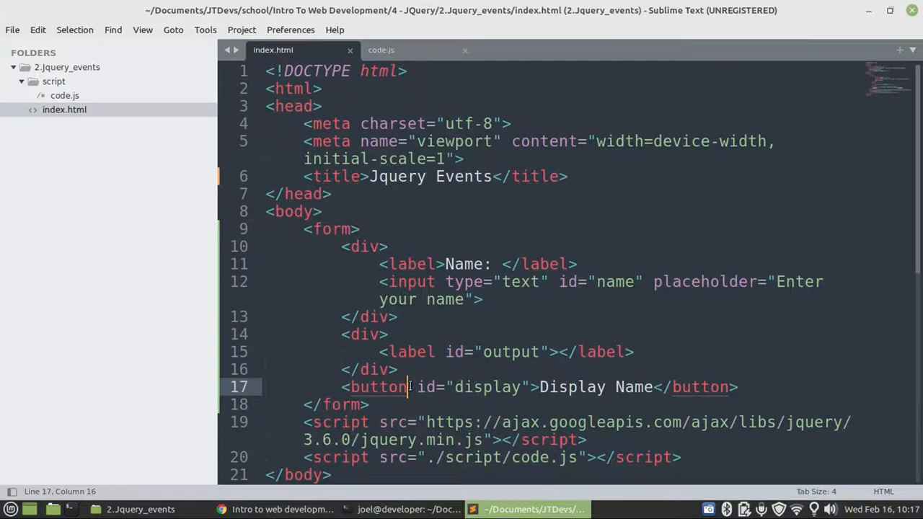
Step: Add type="button" to the Display Name button tag and switch to the file manager
type("type=\"button")
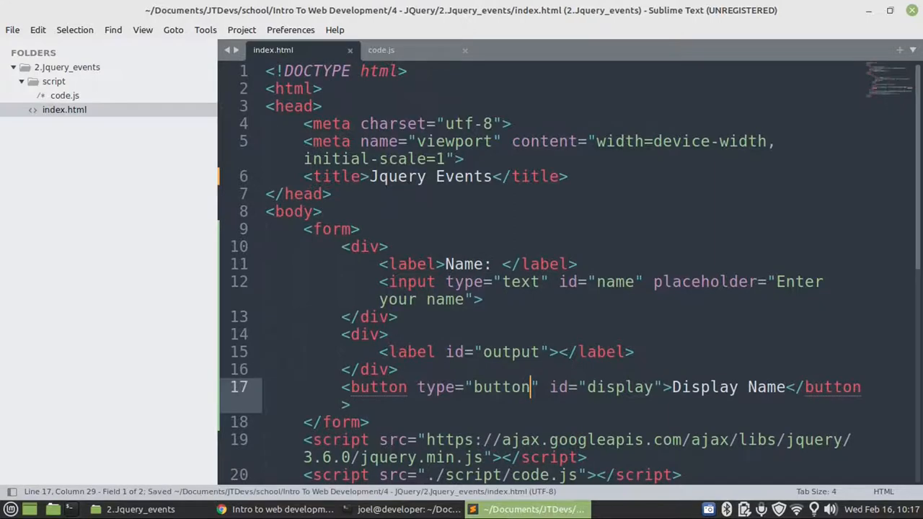
key("alt+tab")
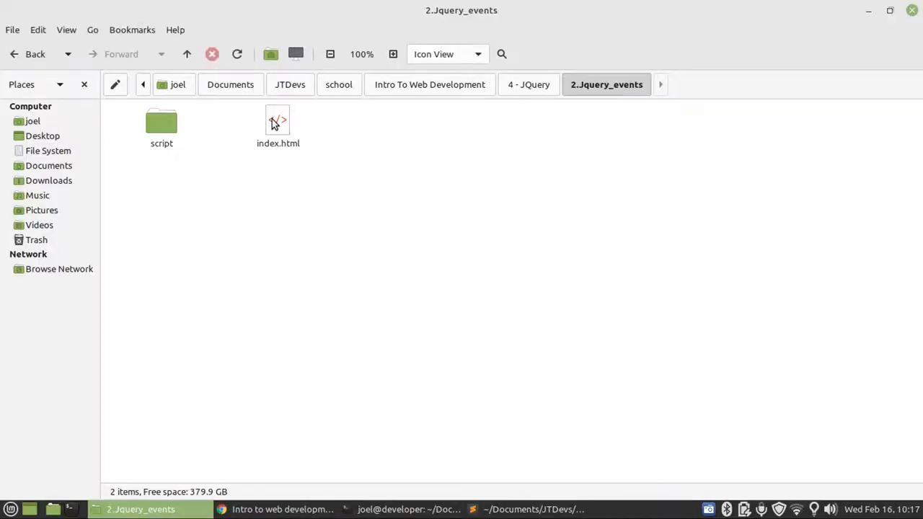
Step: Select index.html in the 2.Jquery_events folder and open it in the browser
left_click(277, 127)
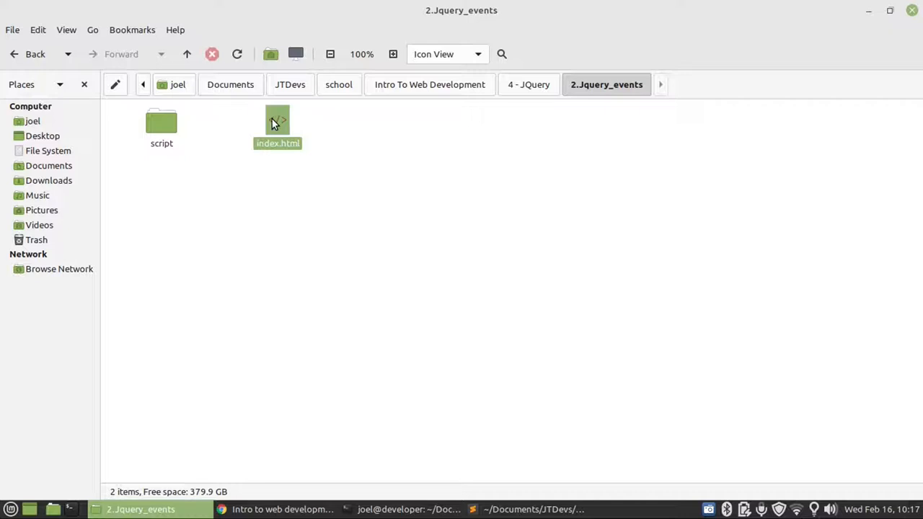
left_click(278, 126)
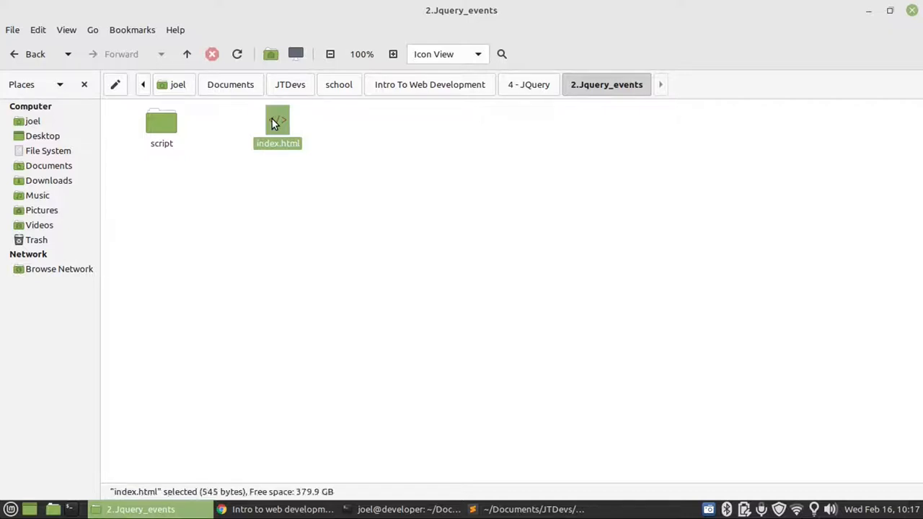
double_click(278, 120)
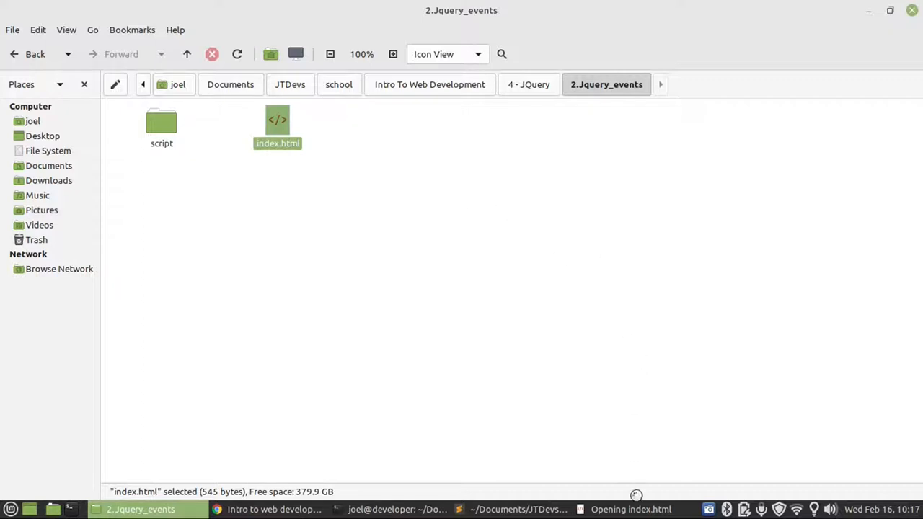
mouse_move(658, 420)
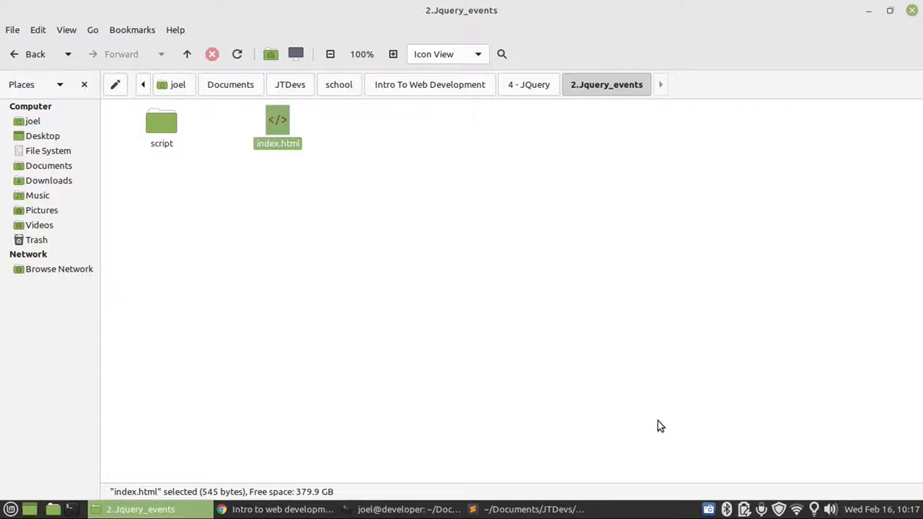
mouse_move(383, 282)
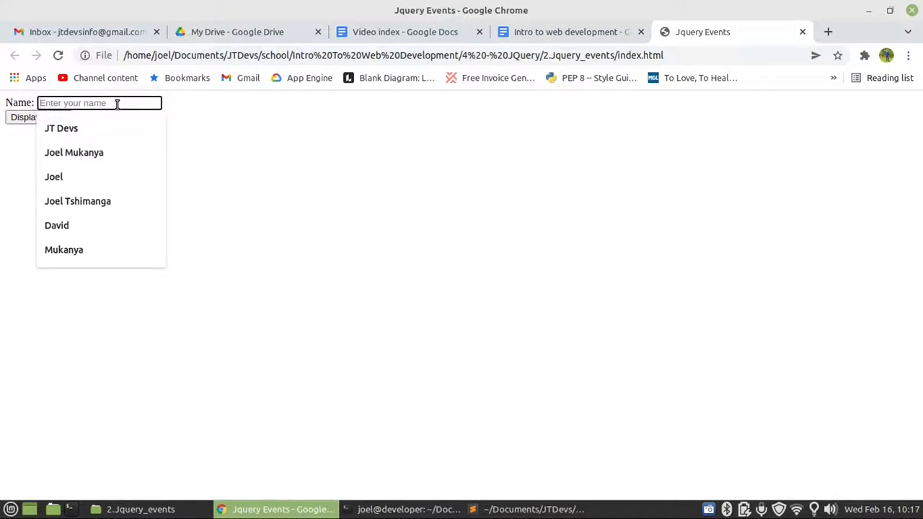
Step: Enter the name 'Joe' into the page's Name field
type("Joe")
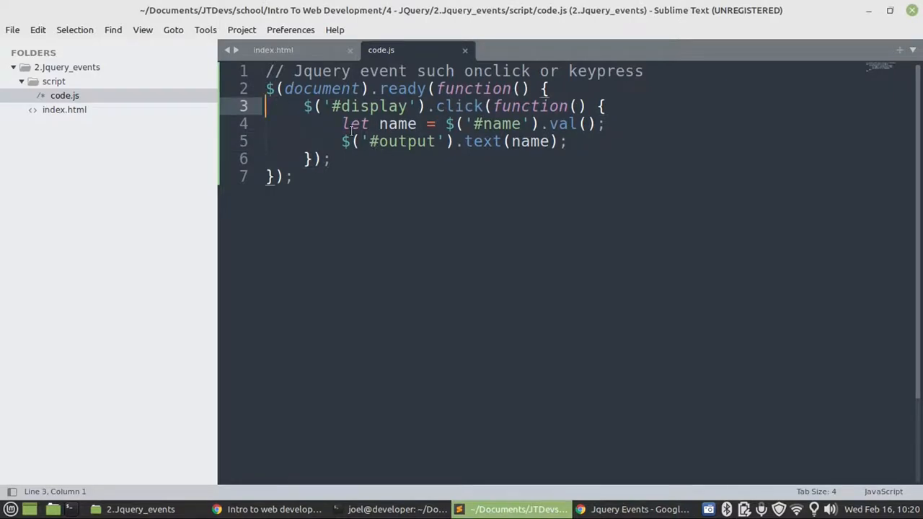
Step: Comment out the display click handler on lines 3–6 and add a new commented line below
left_click_drag(266, 106, 331, 159)
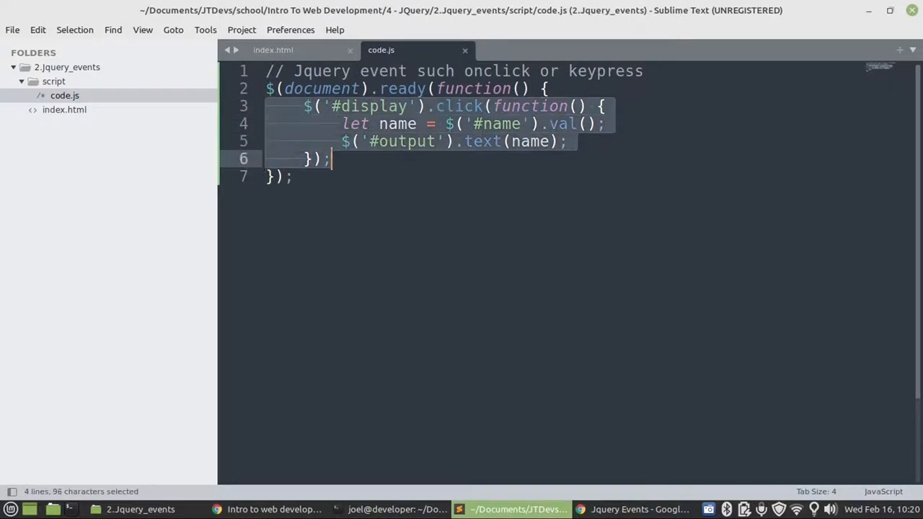
key("ctrl+/")
type("//")
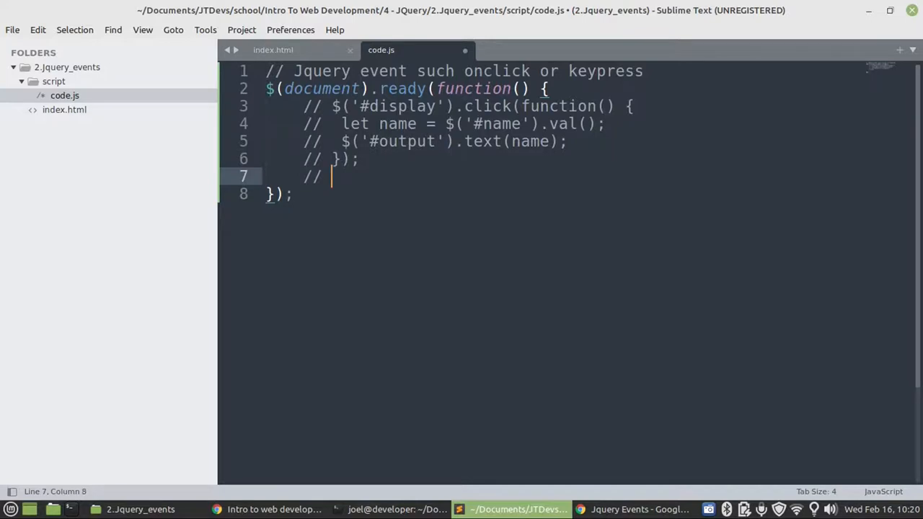
left_click(274, 509)
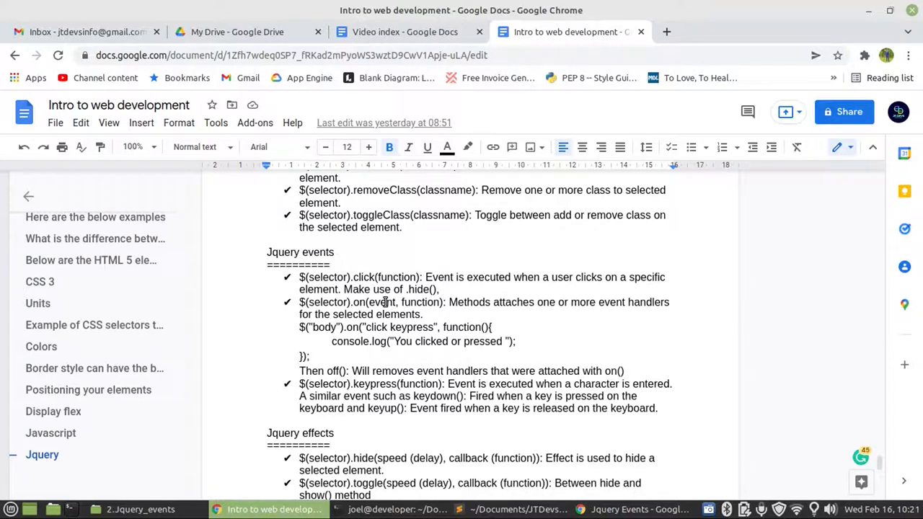
left_click(794, 54)
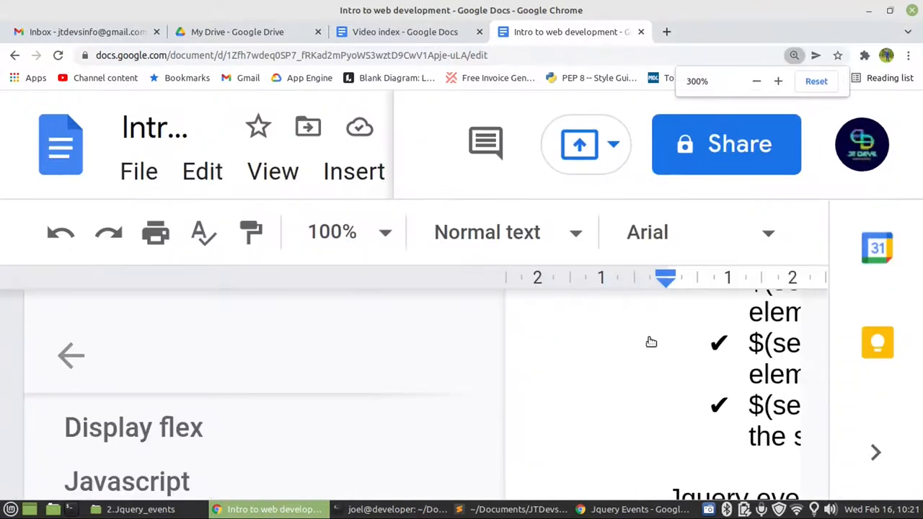
left_click(794, 55)
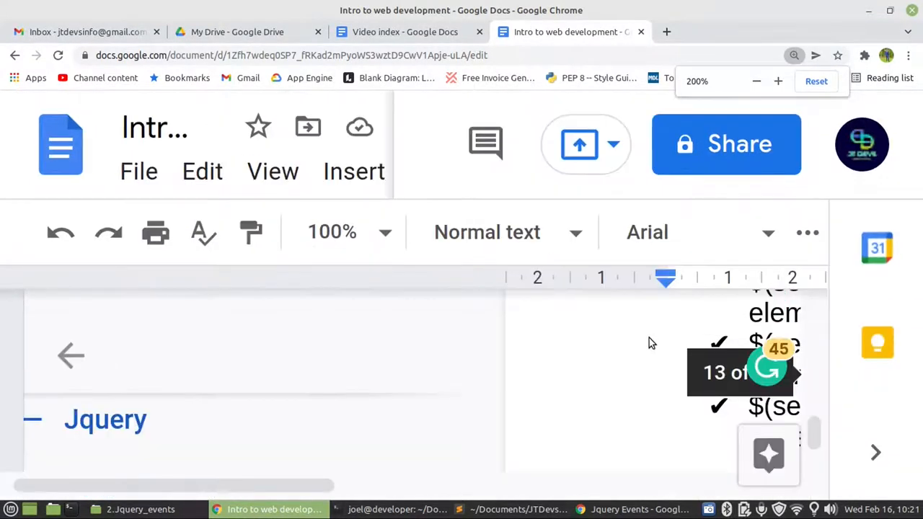
left_click(757, 81)
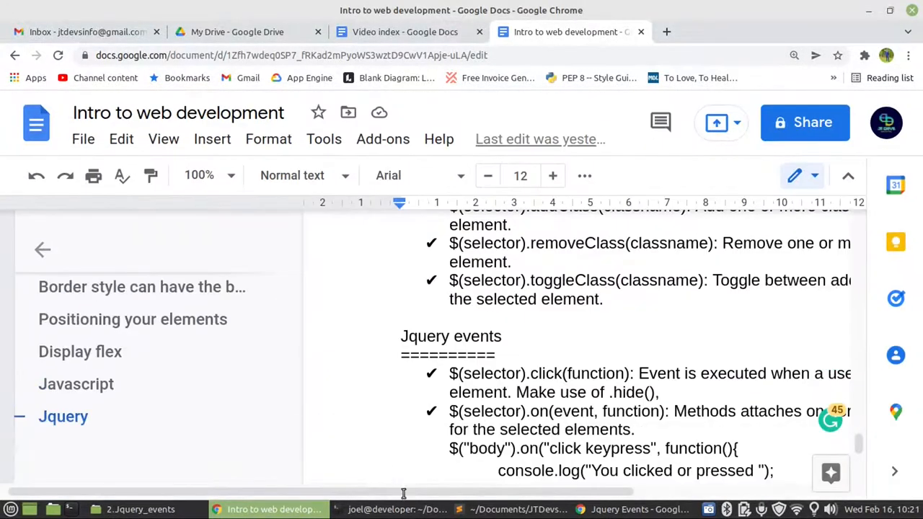
left_click_drag(404, 492, 505, 491)
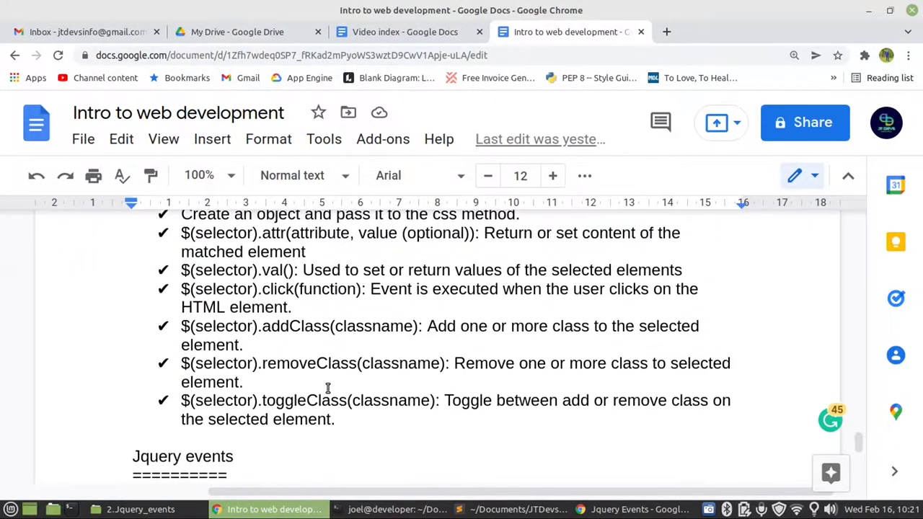
scroll("down", 3)
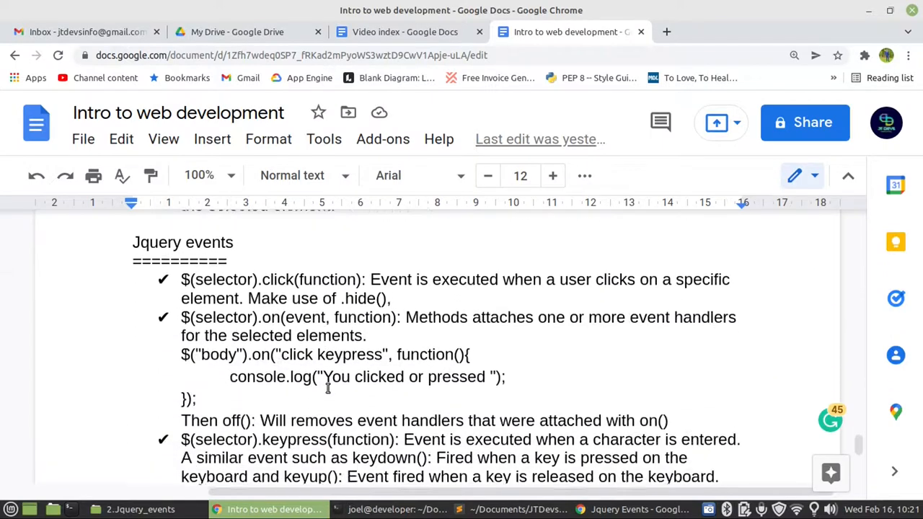
scroll("down", 3)
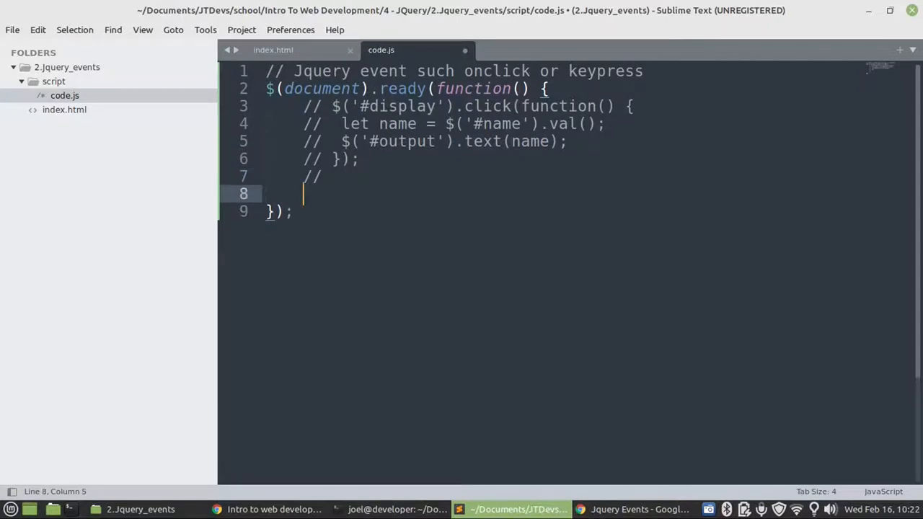
Step: Start a $('#name').keypress(function() handler inside the ready block
type("$")
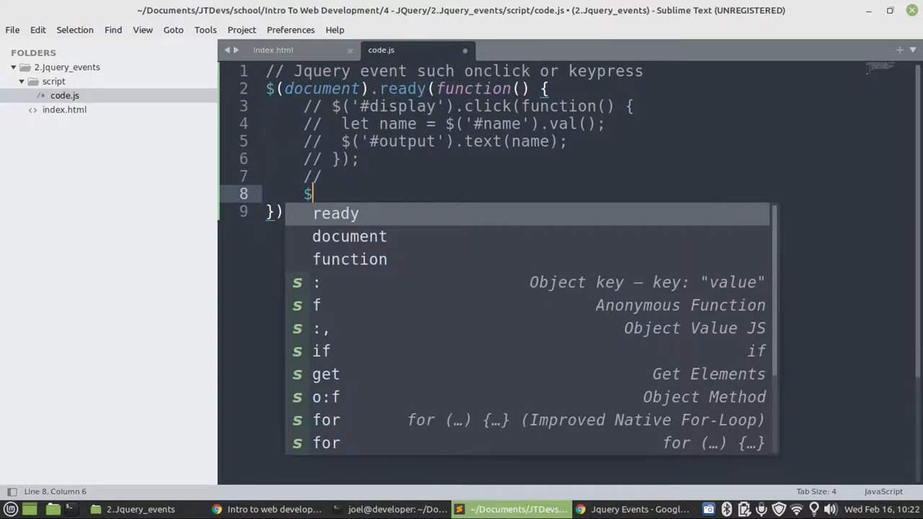
type("('')")
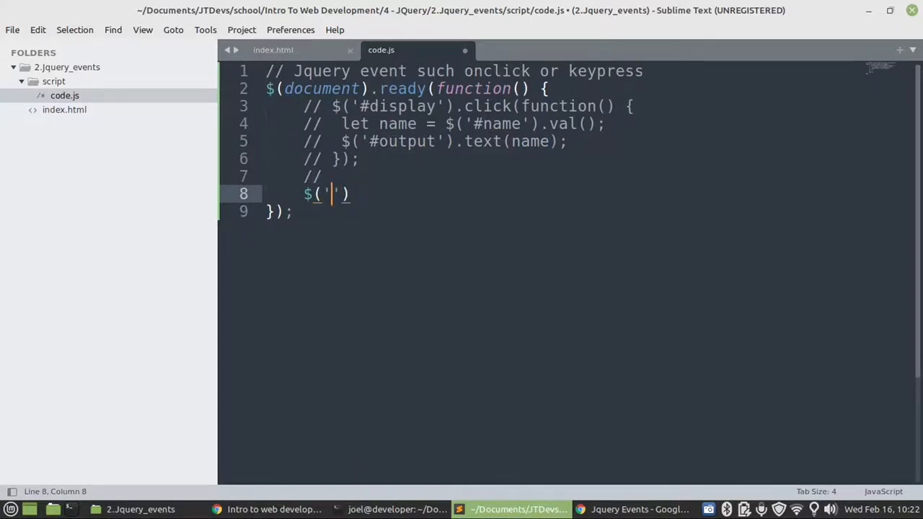
type("#")
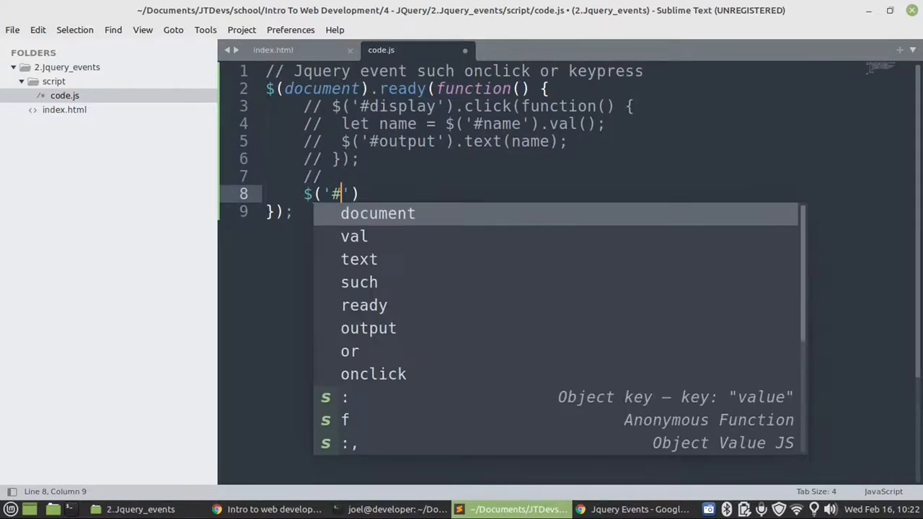
type("name")
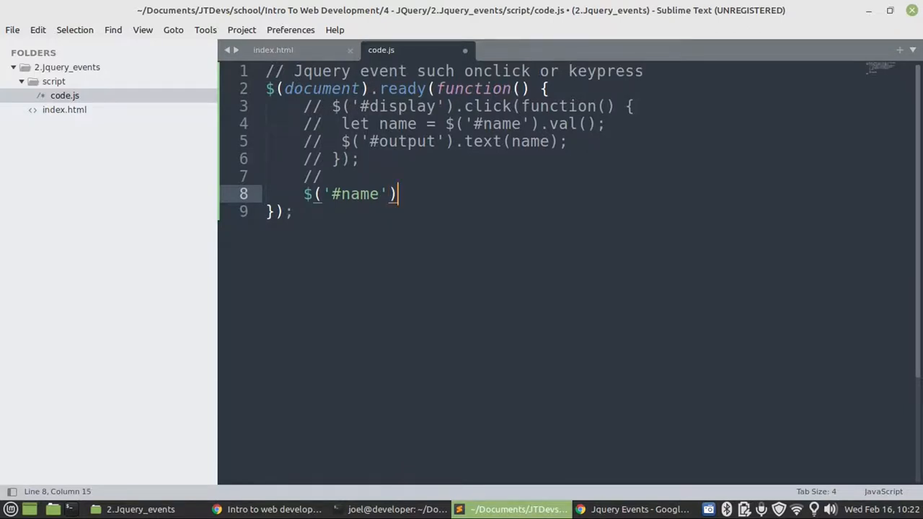
type(".keypress")
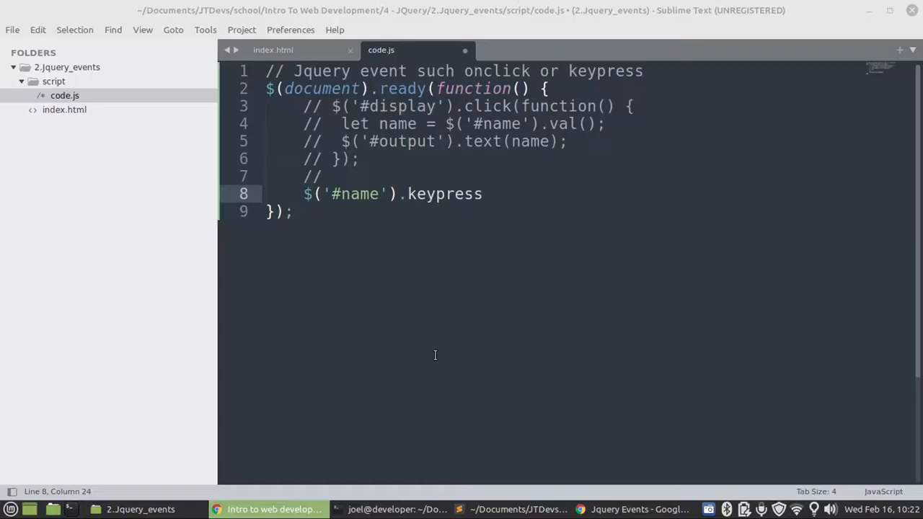
type("()")
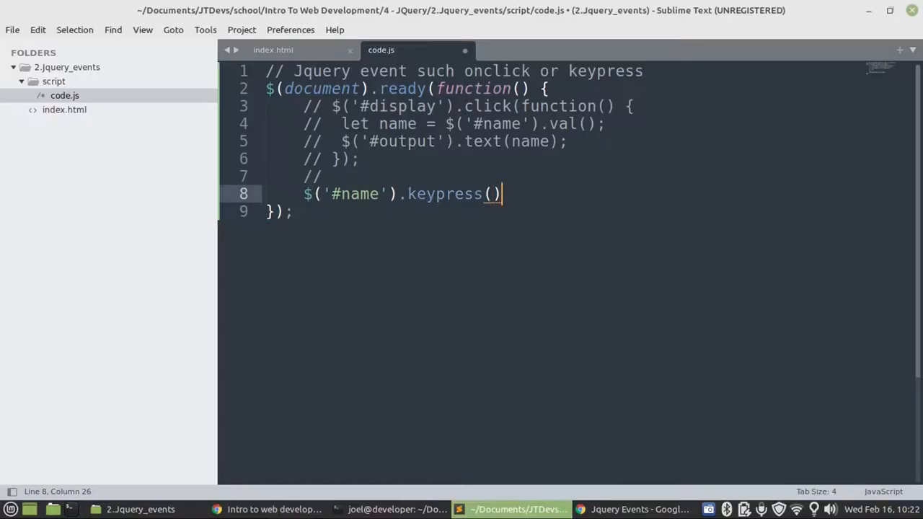
type("function(")
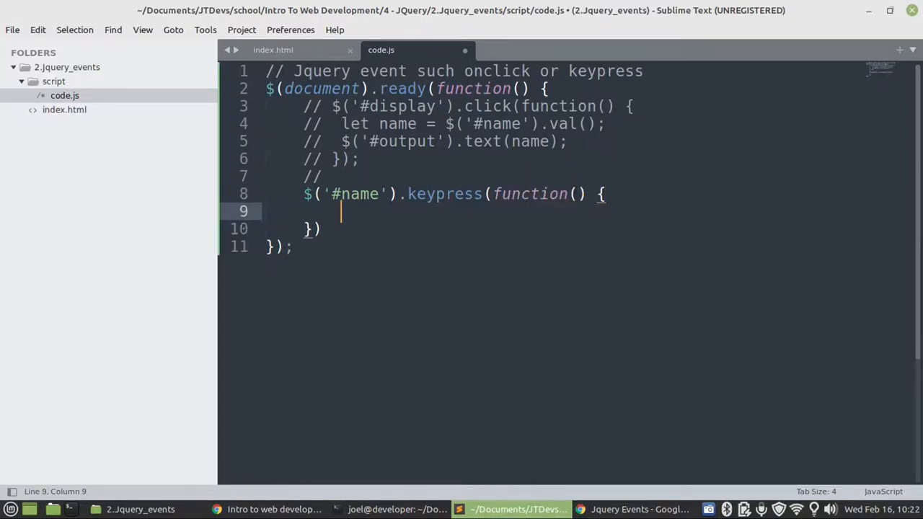
Step: Add console.log("Well done") as the keypress handler's body
type(";")
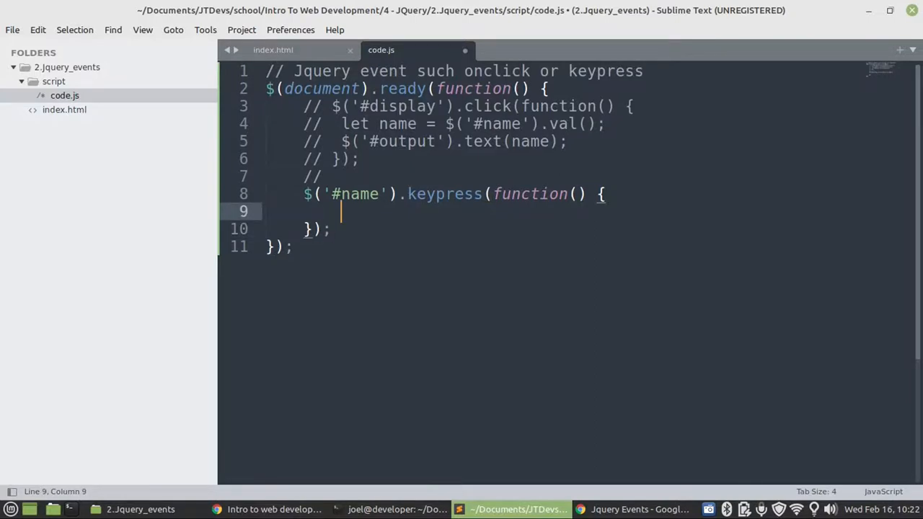
type("c")
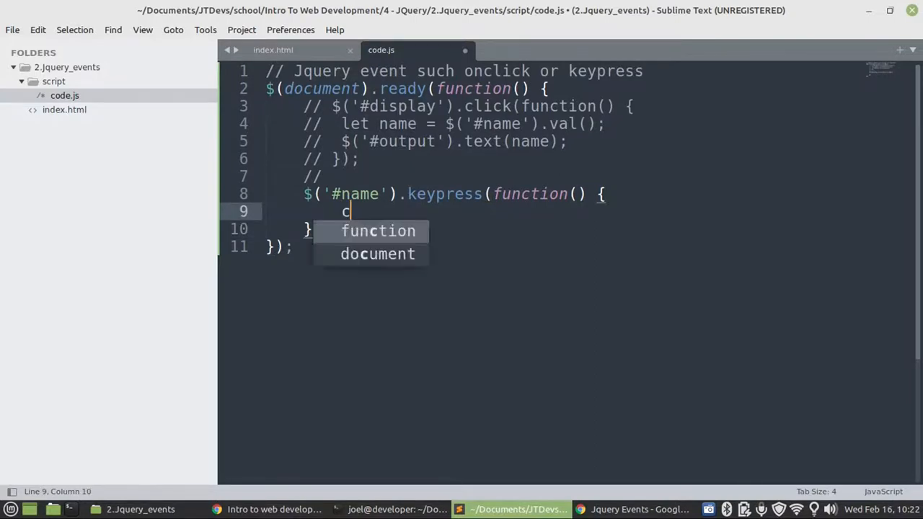
type("onso")
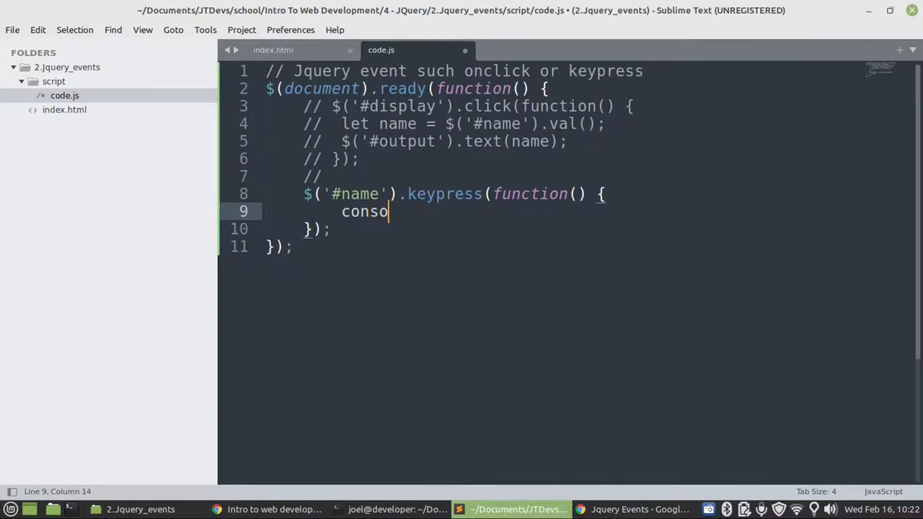
type("le.log()")
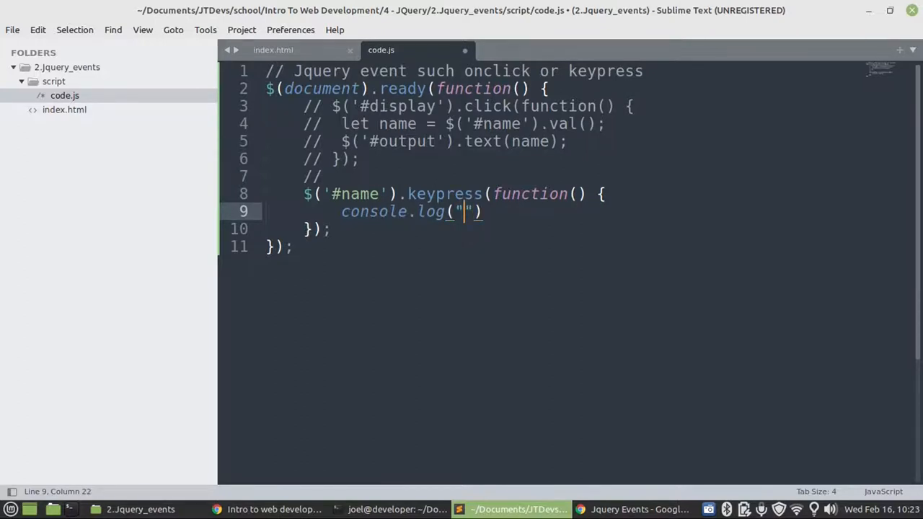
type("Well")
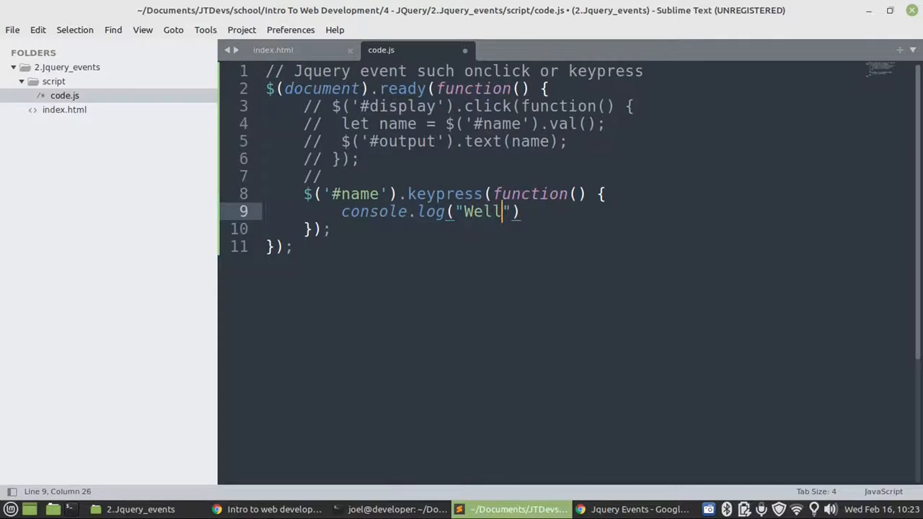
type("done")
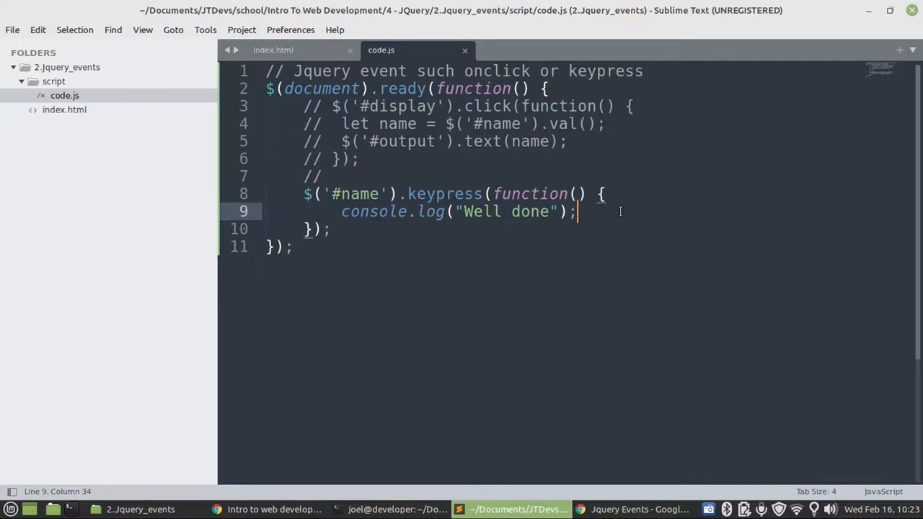
mouse_move(566, 294)
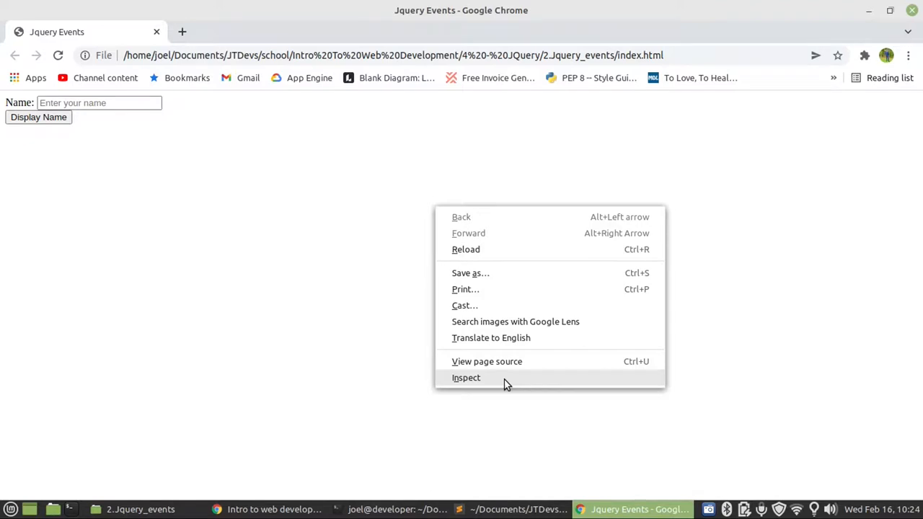
Step: Open Chrome's developer tools for the Jquery Events page and show the Console panel
left_click(466, 377)
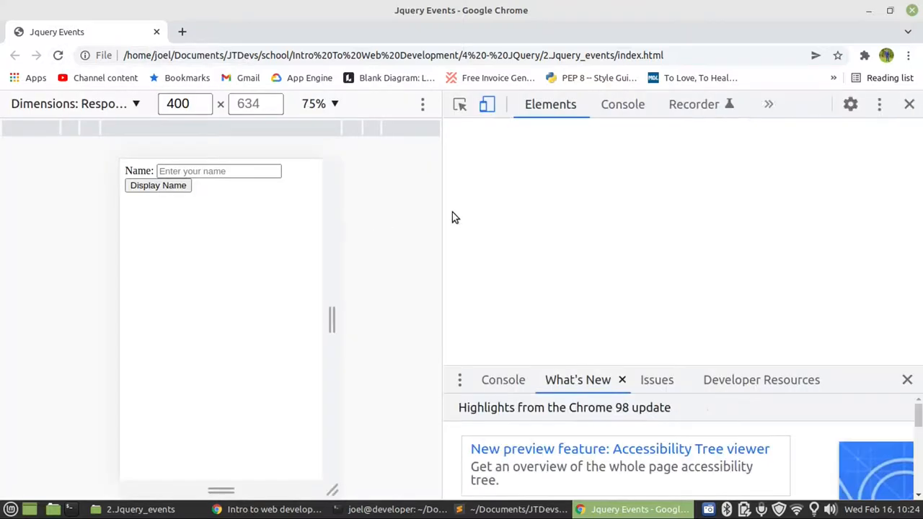
left_click(622, 104)
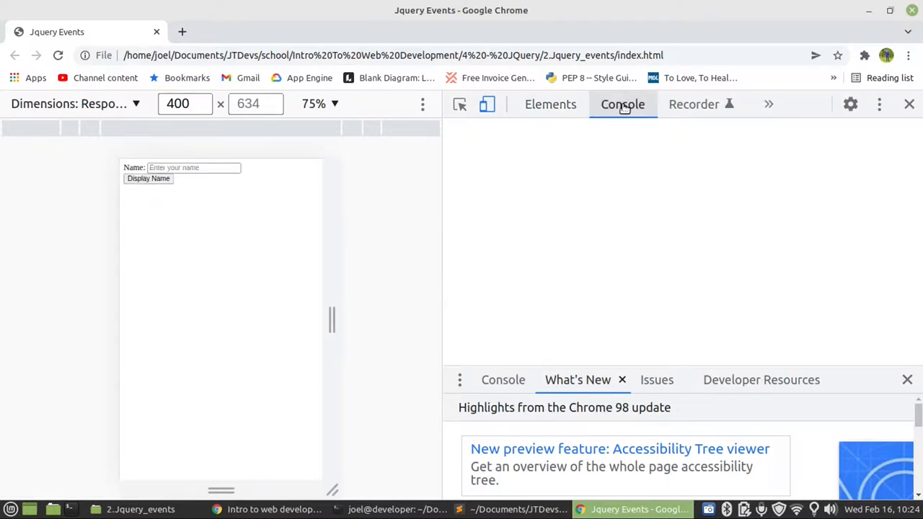
left_click(622, 104)
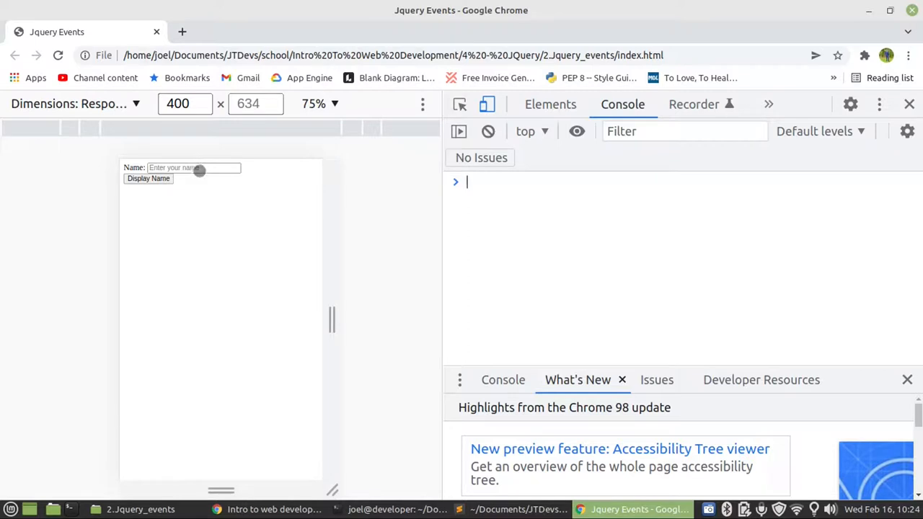
Step: Type 'T' into the Name field, then switch back to Sublime Text
left_click(194, 167)
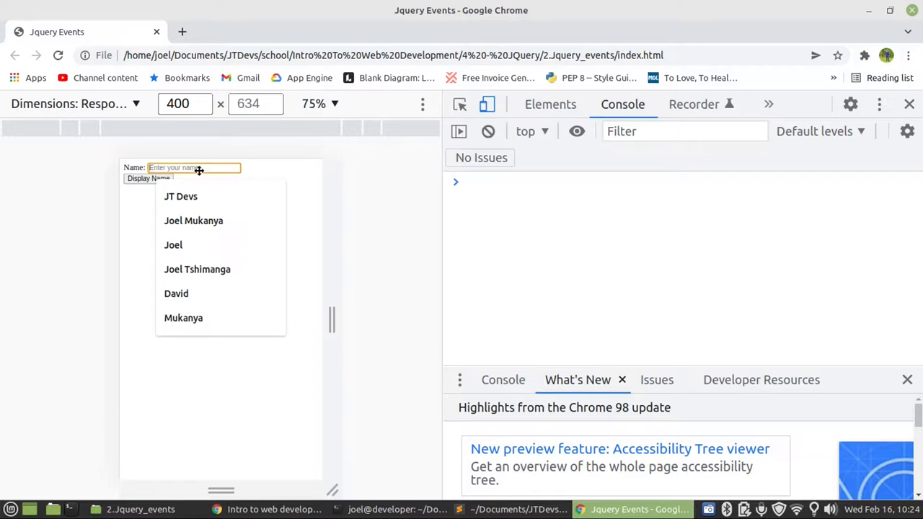
type("T")
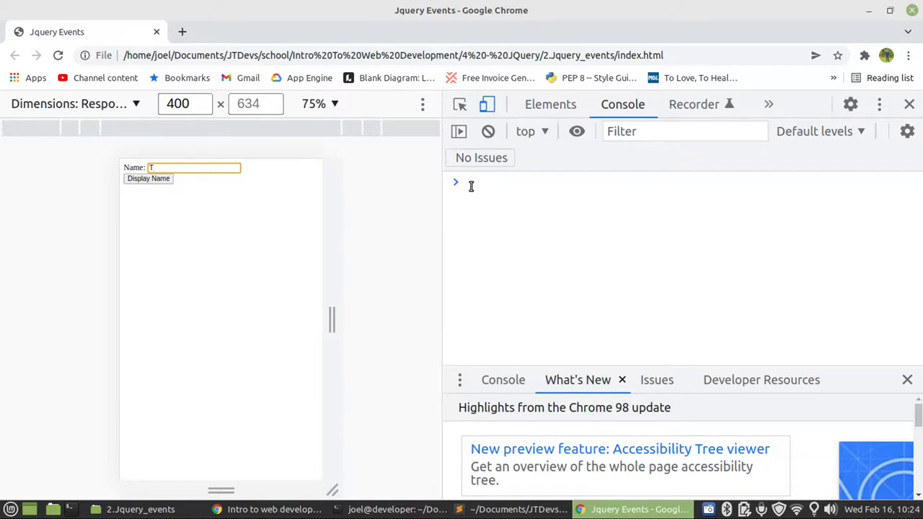
mouse_move(527, 190)
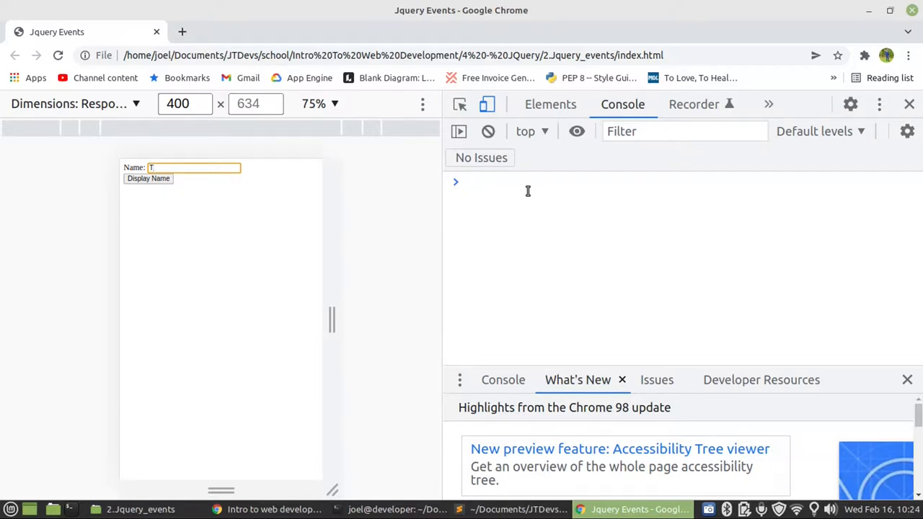
mouse_move(403, 199)
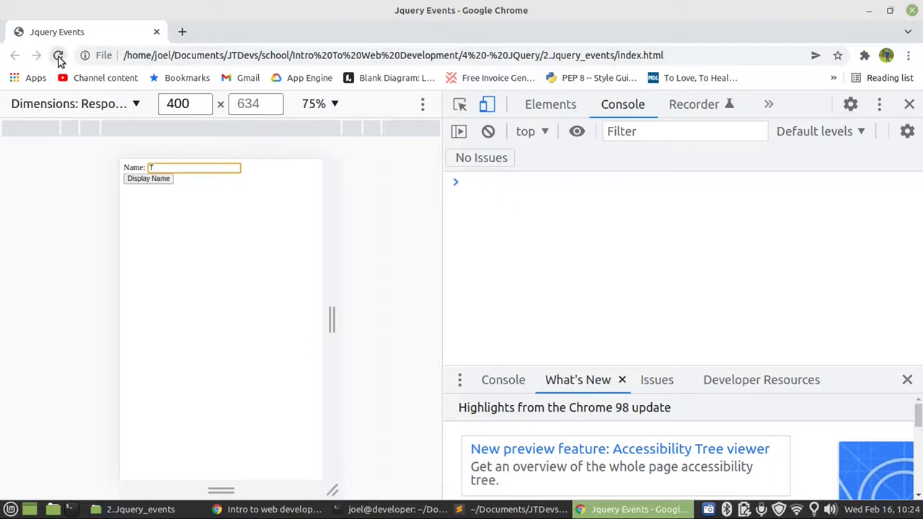
key("alt+Tab")
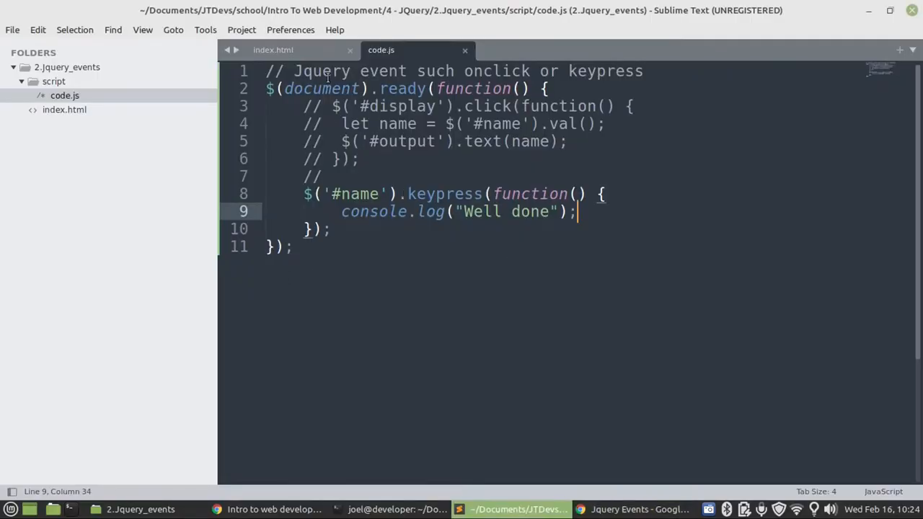
left_click(273, 50)
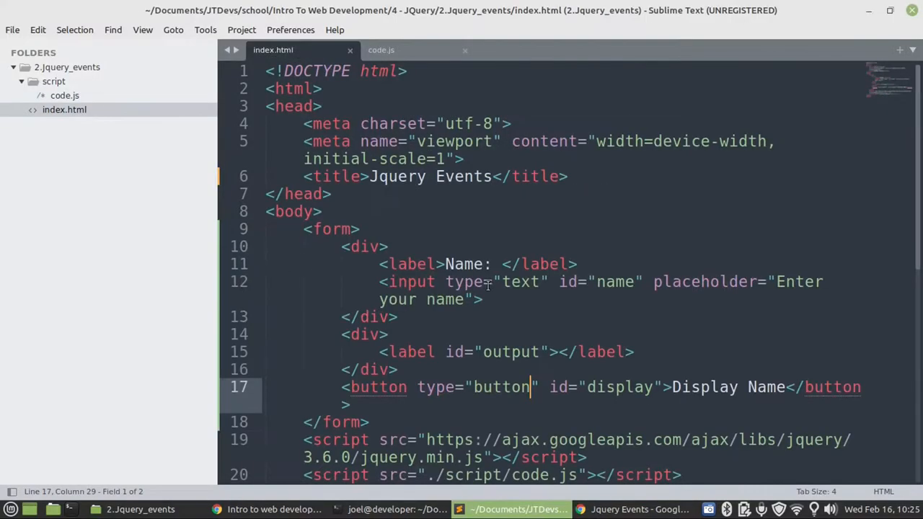
scroll("down", 3)
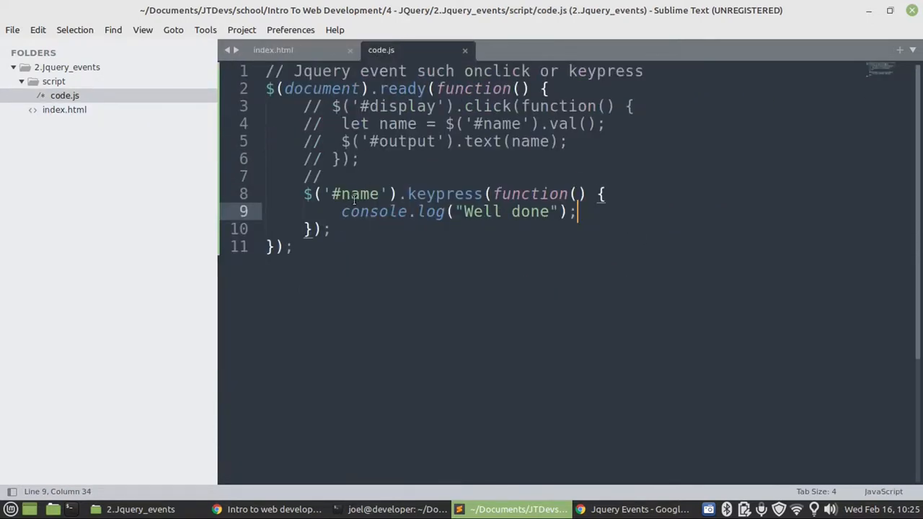
mouse_move(478, 203)
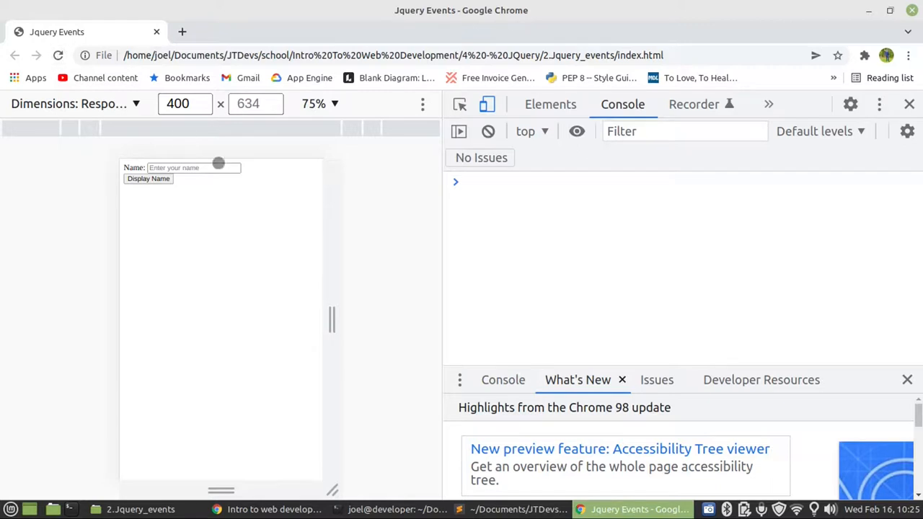
Step: Type a long string of letters into the Name field to trigger repeated "Well done" logs
left_click(194, 168)
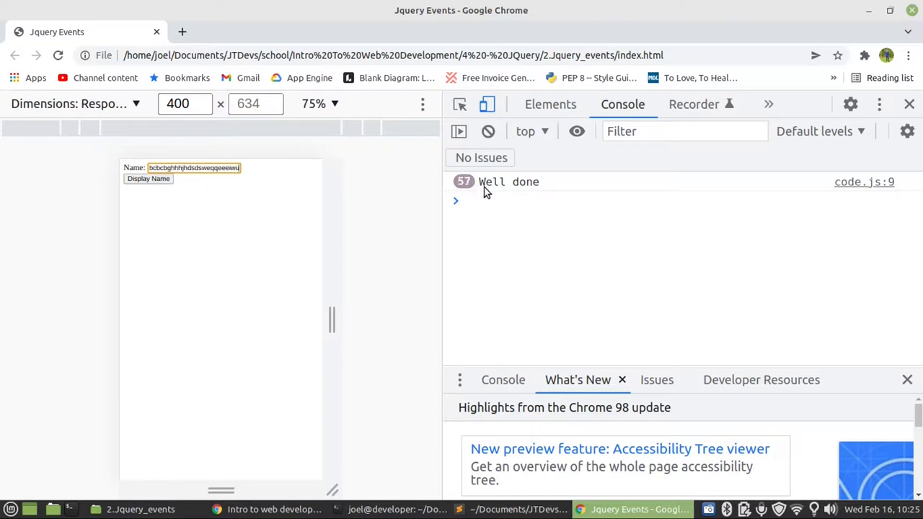
type("sweqqeeewuuwwyuhjshshhjj")
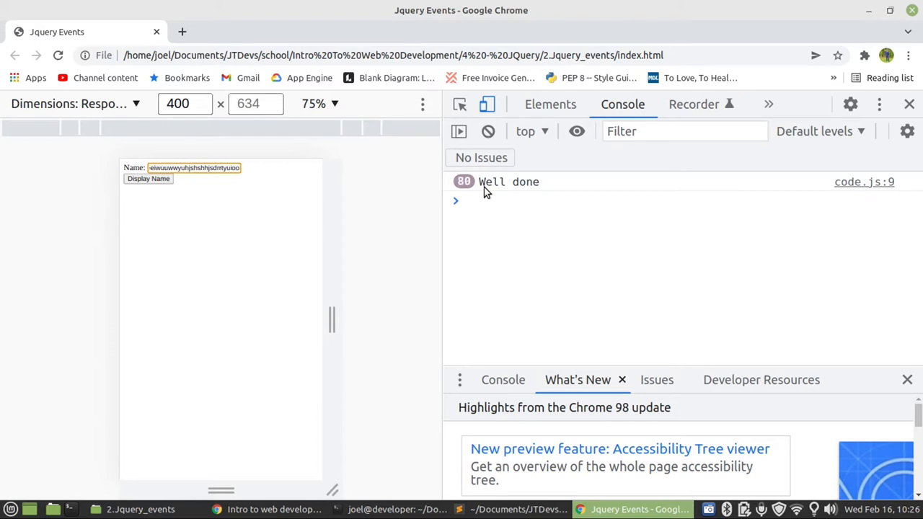
mouse_move(413, 227)
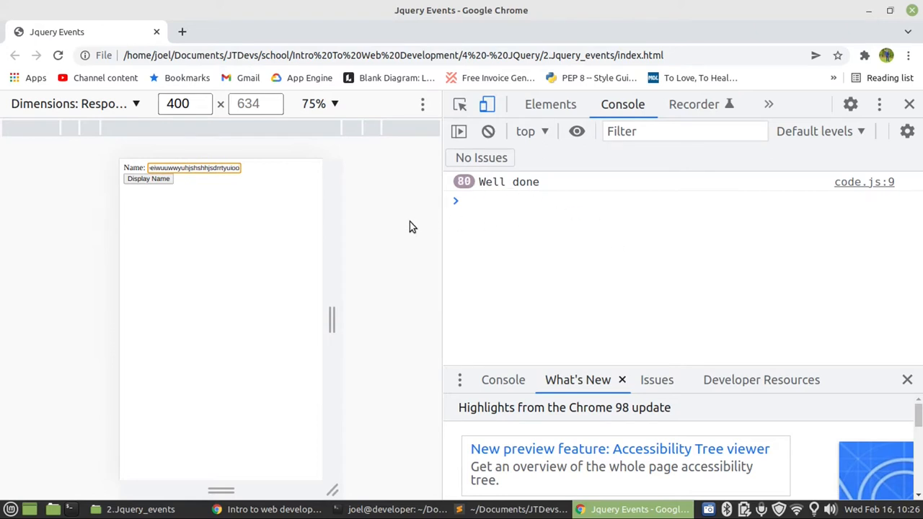